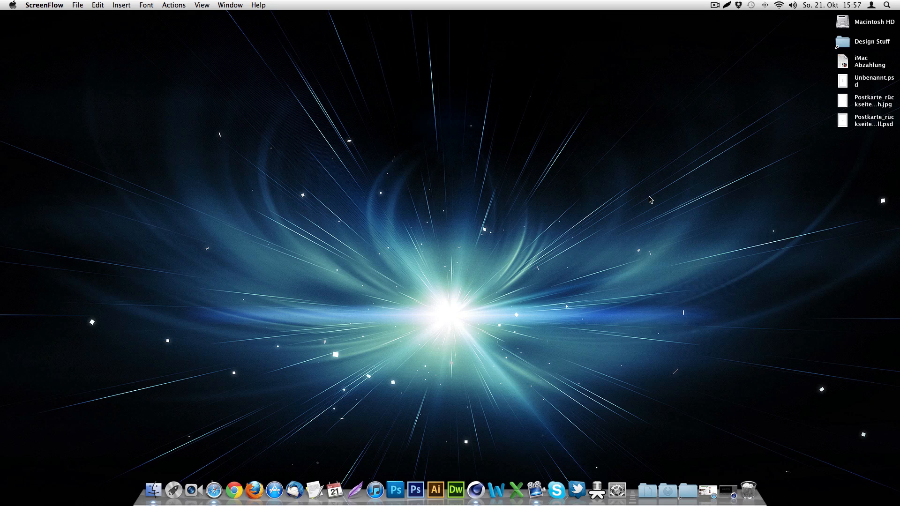
mouse_move(694, 418)
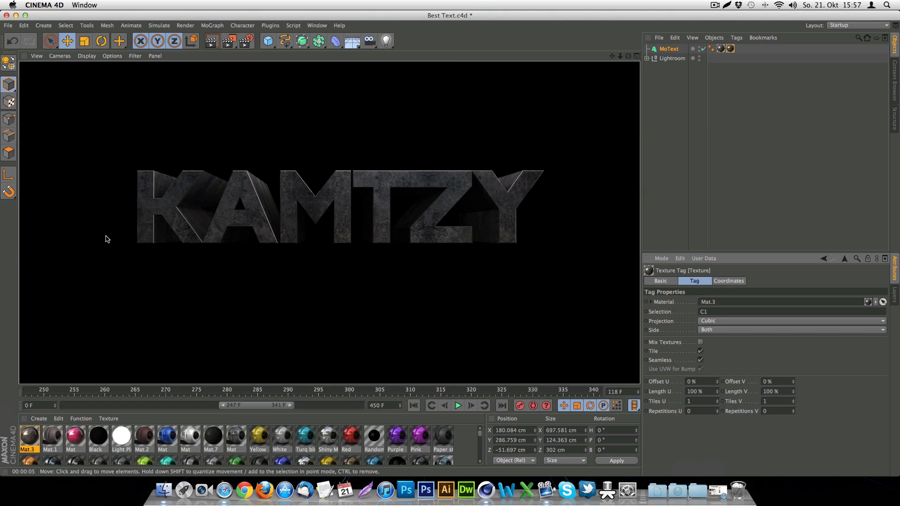
mouse_move(316, 288)
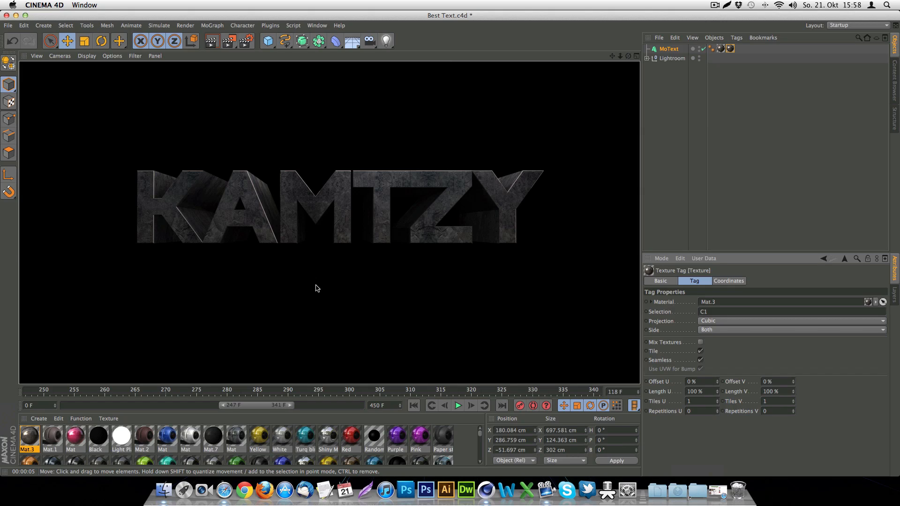
mouse_move(454, 237)
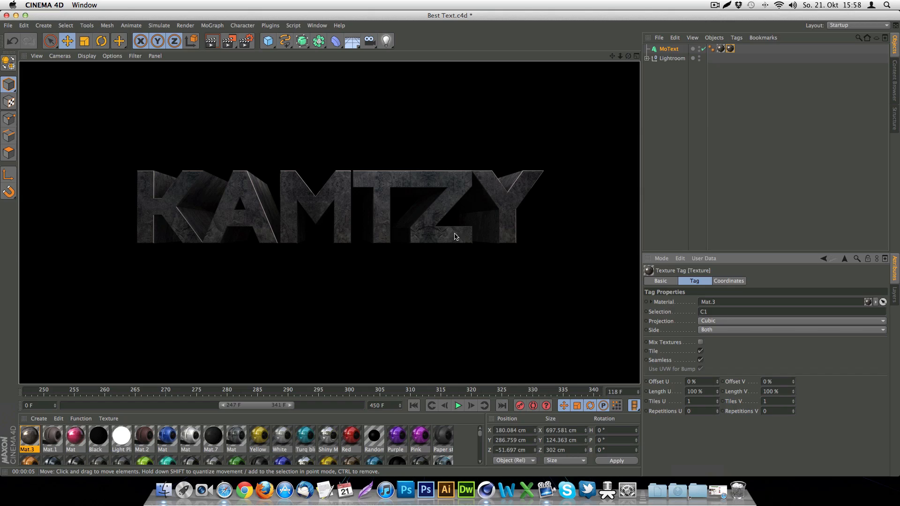
mouse_move(297, 332)
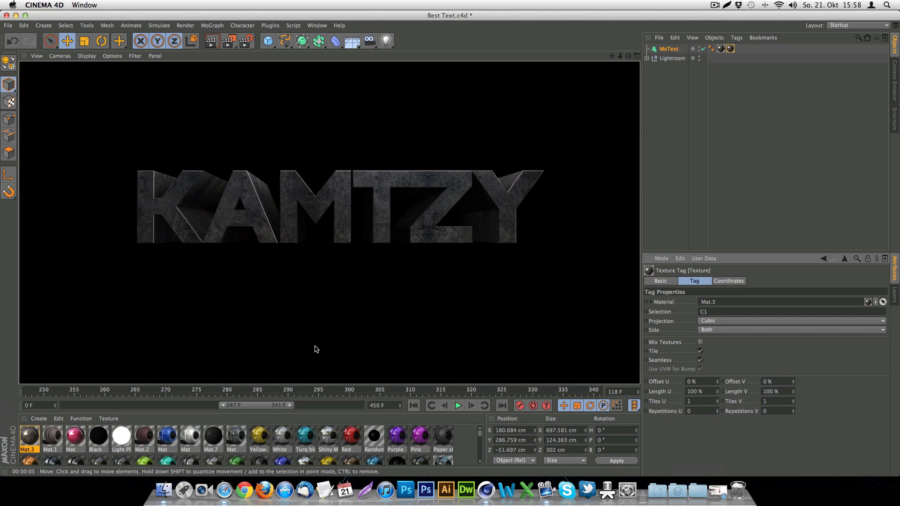
mouse_move(321, 349)
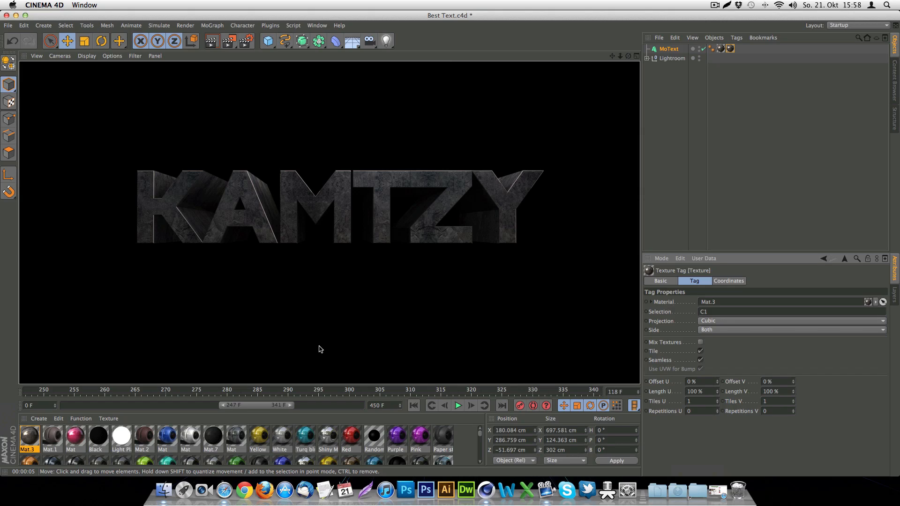
mouse_move(146, 301)
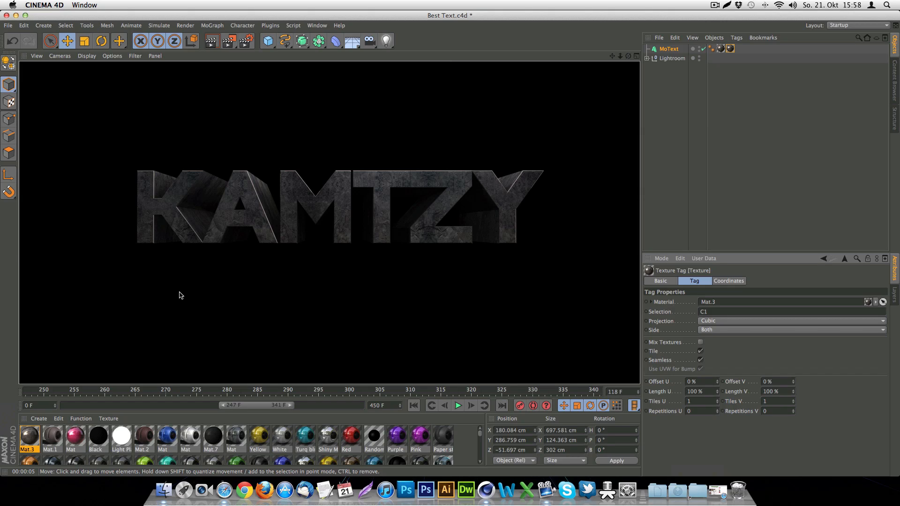
mouse_move(190, 293)
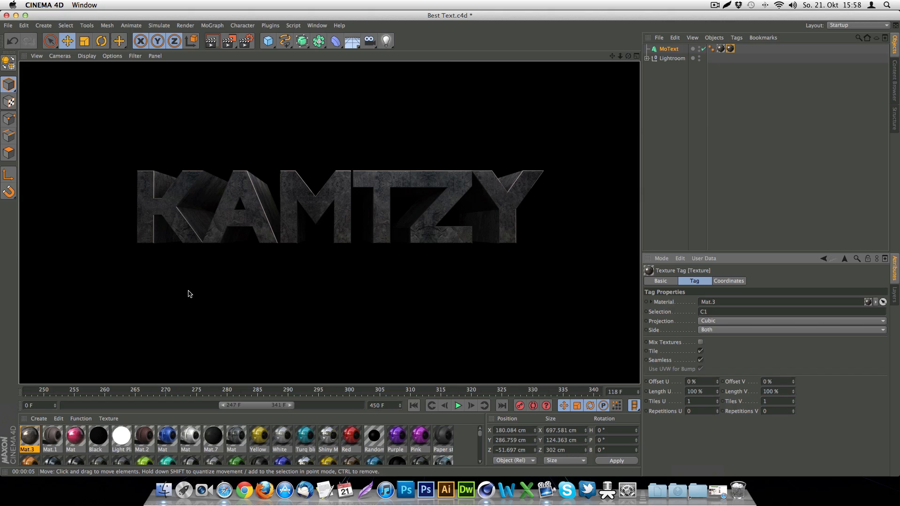
mouse_move(498, 191)
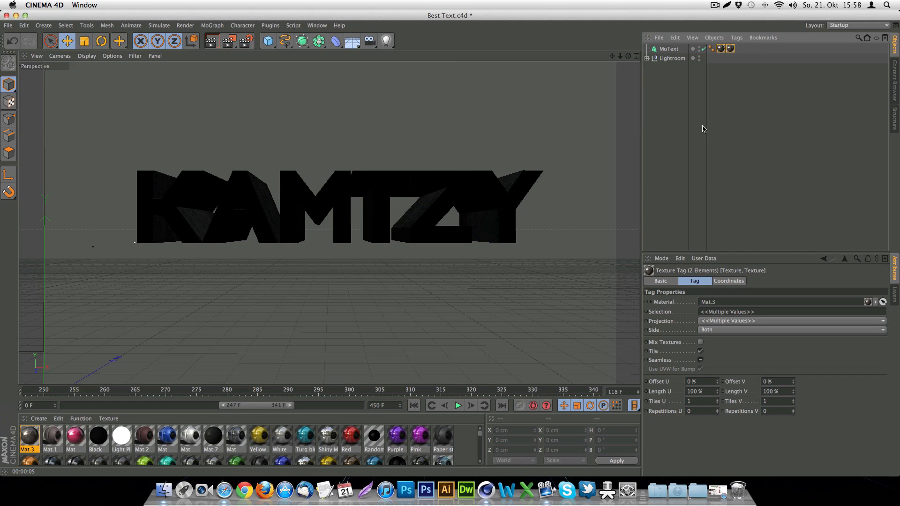
Step: Change the MoText to read TUTORIAL and nudge it left along the X axis
click(667, 48)
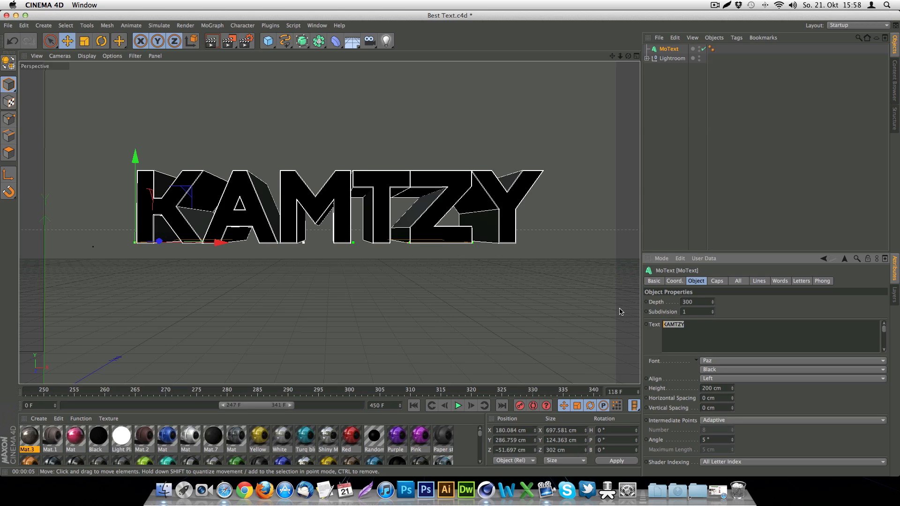
text(TUTORIAL)
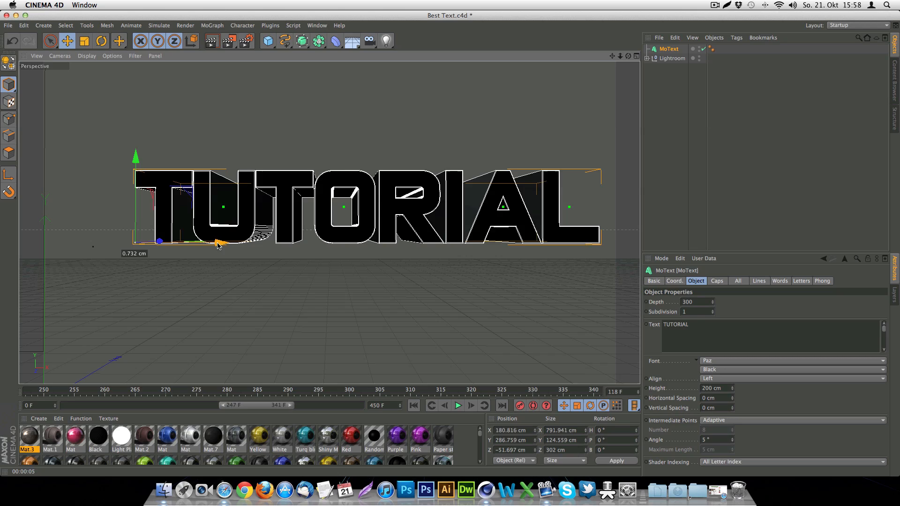
drag(221, 242, 181, 242)
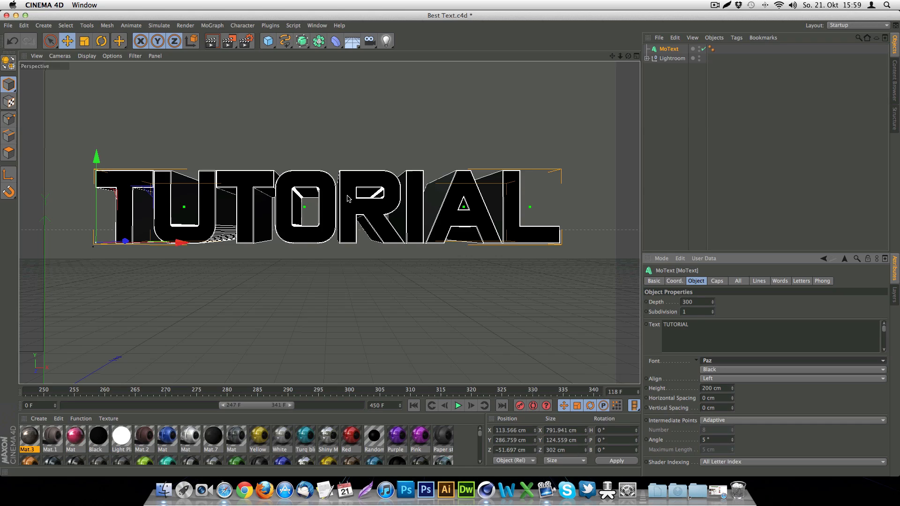
mouse_move(363, 205)
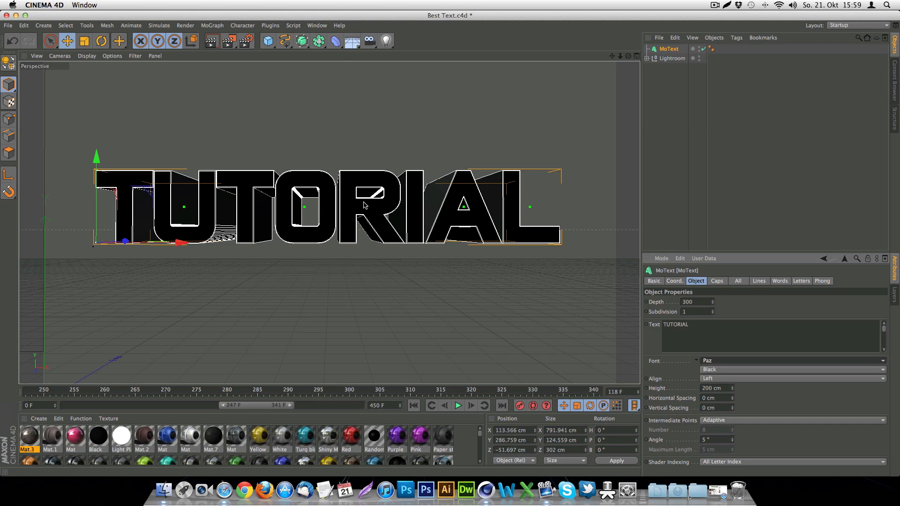
mouse_move(555, 260)
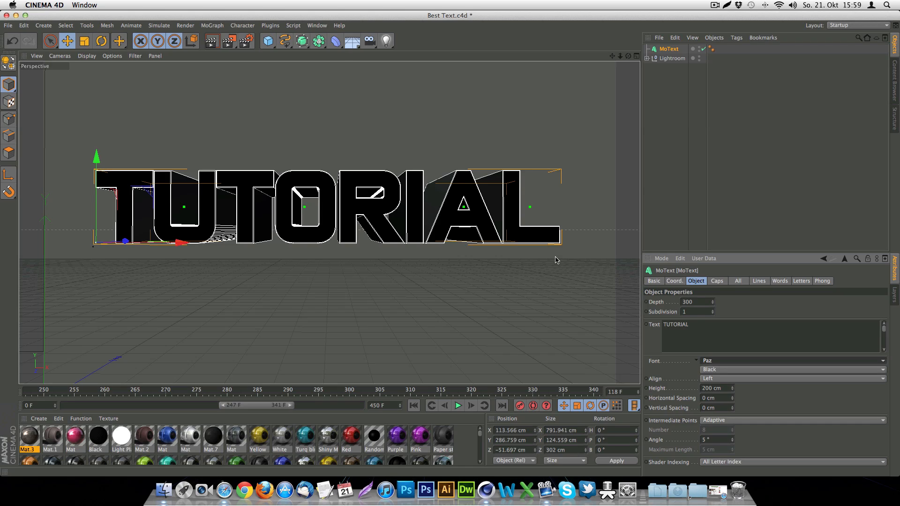
mouse_move(585, 283)
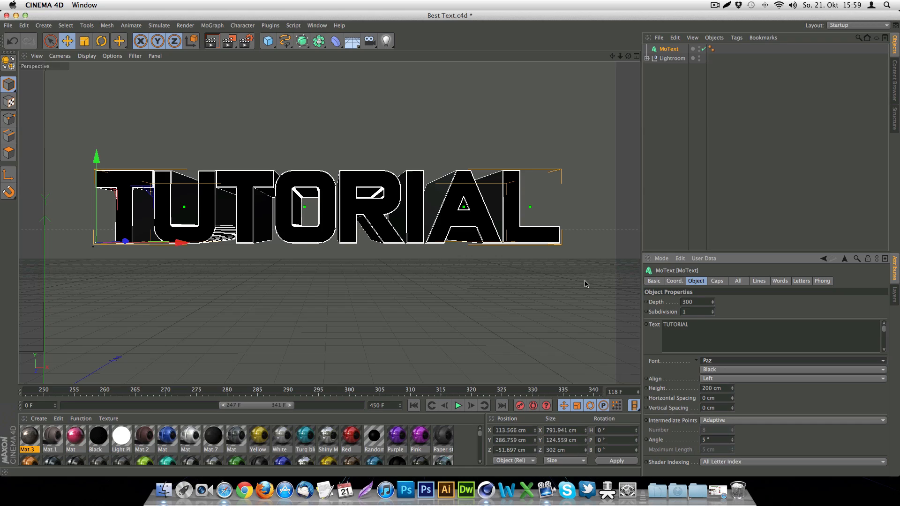
mouse_move(582, 287)
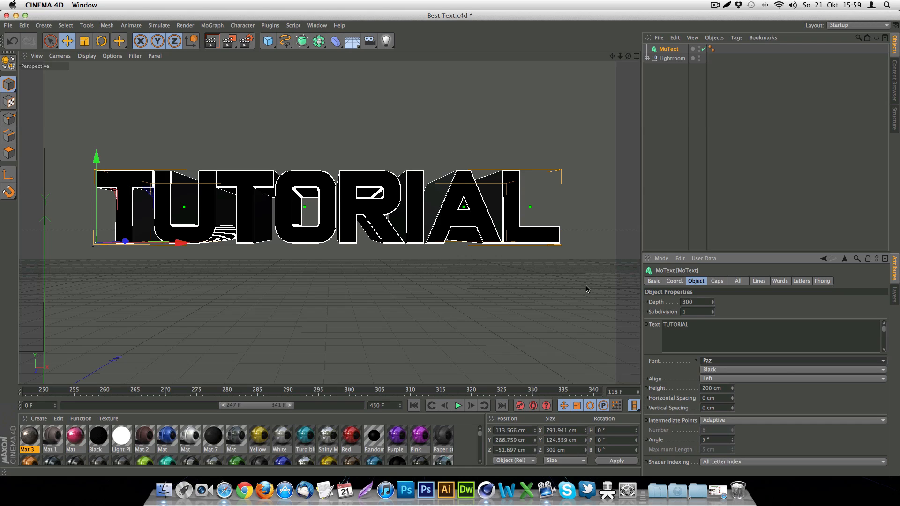
mouse_move(779, 370)
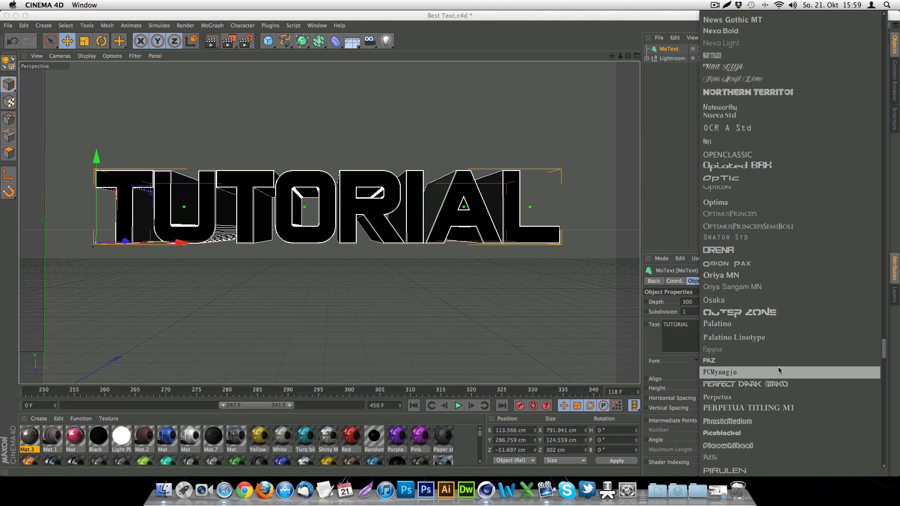
mouse_move(804, 376)
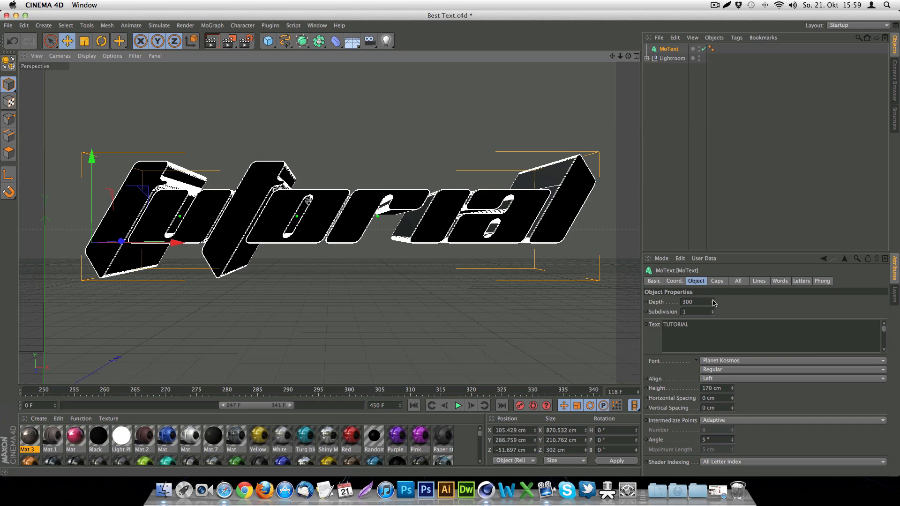
Step: Set the MoText End cap to Fillet Cap so the back matches the front
click(717, 280)
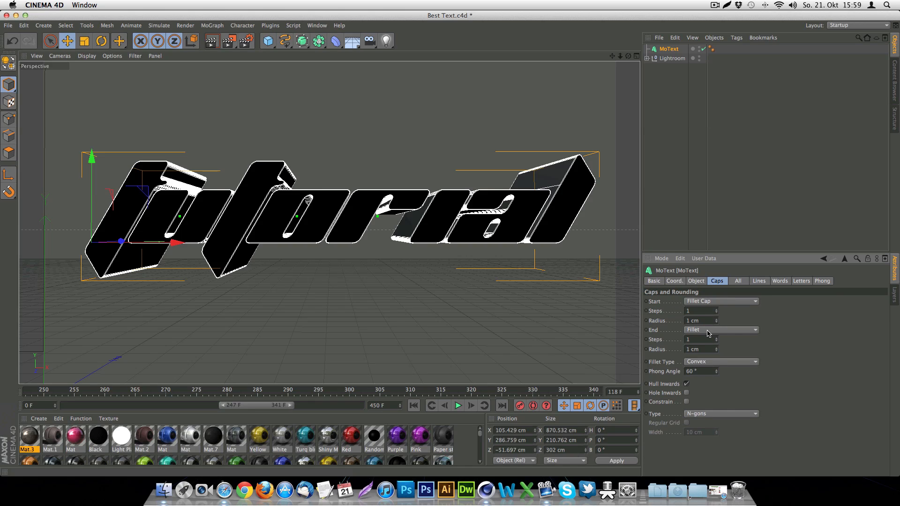
click(722, 329)
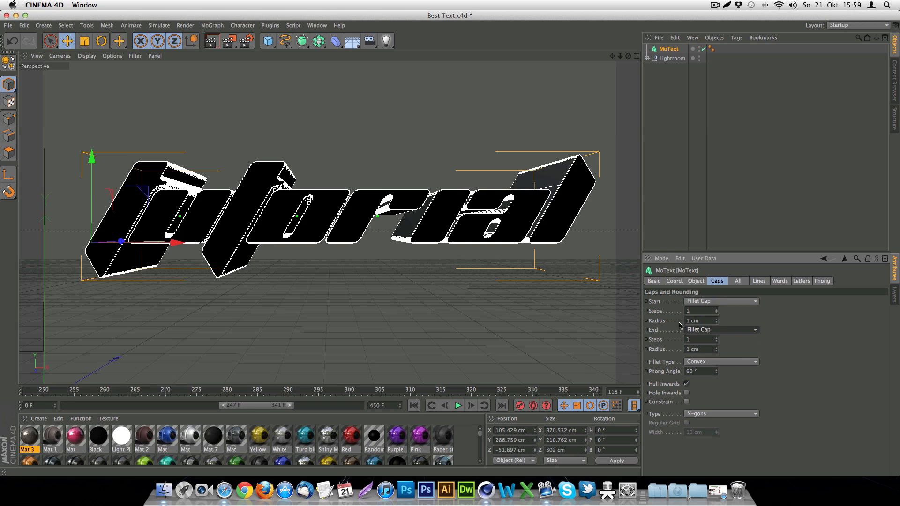
mouse_move(694, 289)
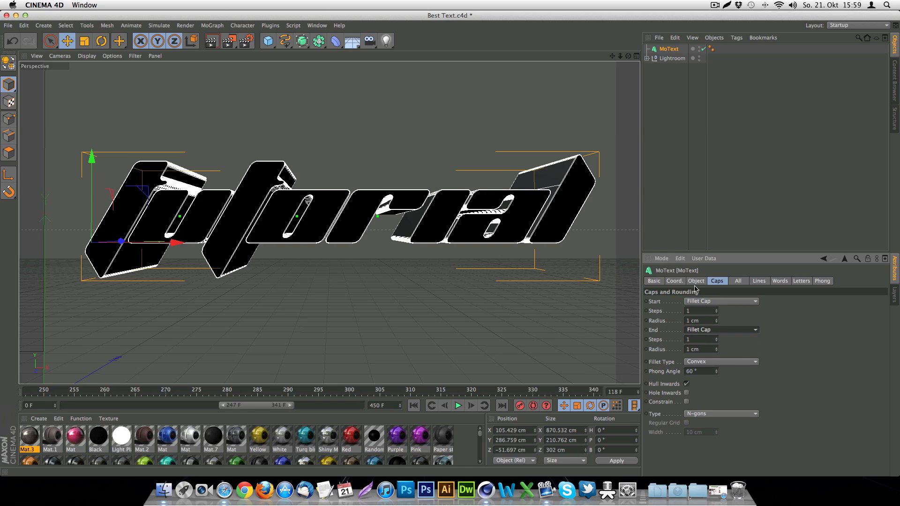
click(695, 280)
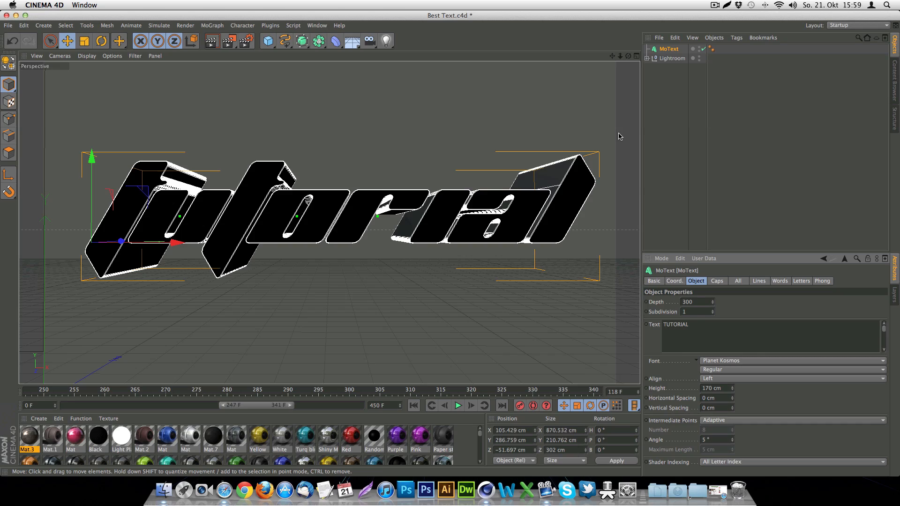
mouse_move(600, 142)
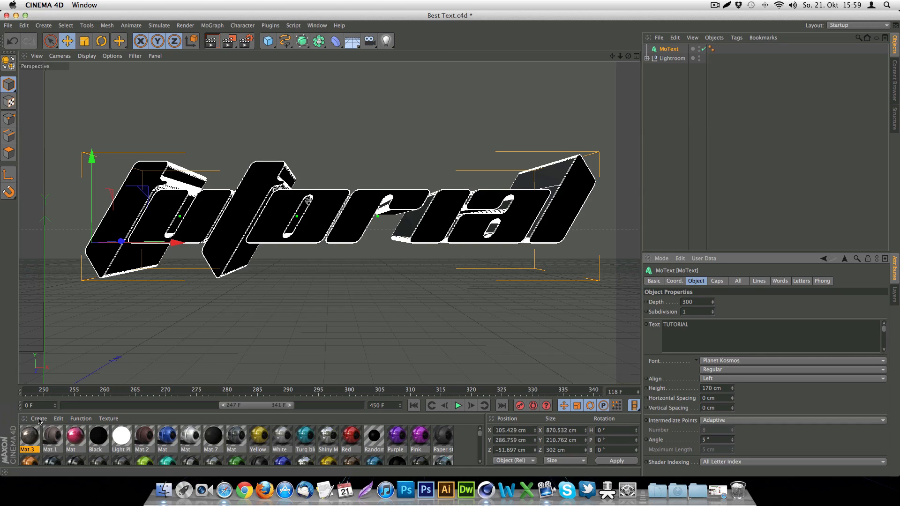
Step: Create a new material and bring it up for editing
click(37, 418)
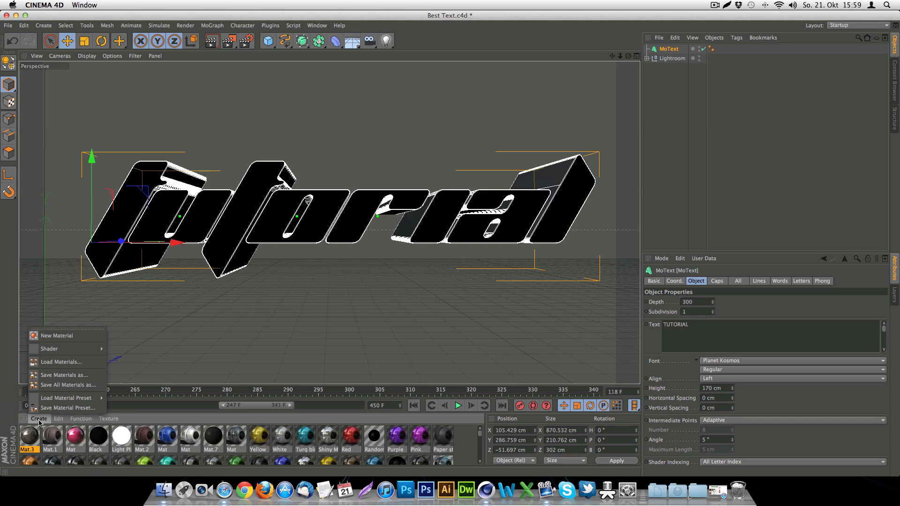
mouse_move(67, 336)
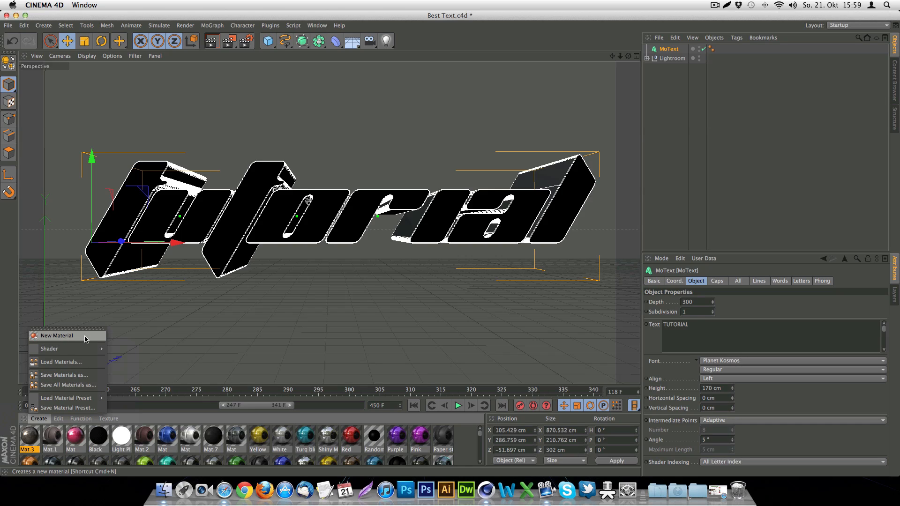
click(57, 335)
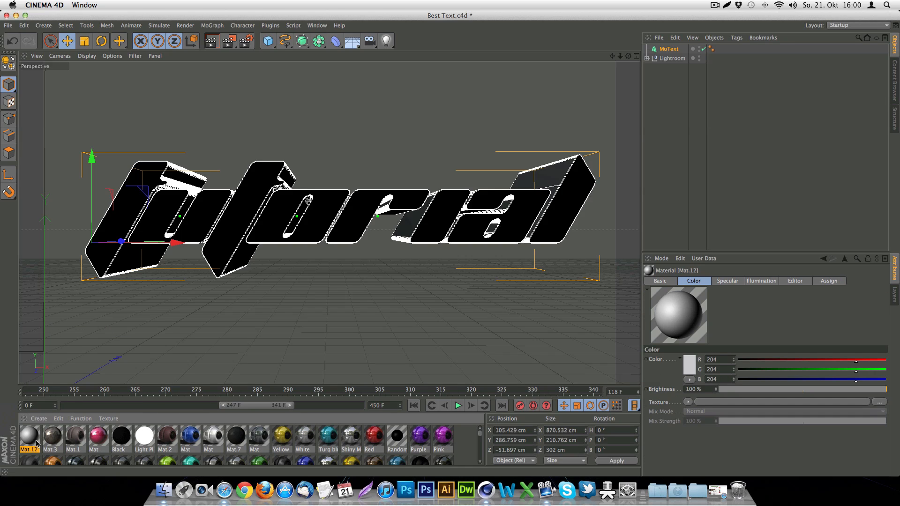
double_click(28, 438)
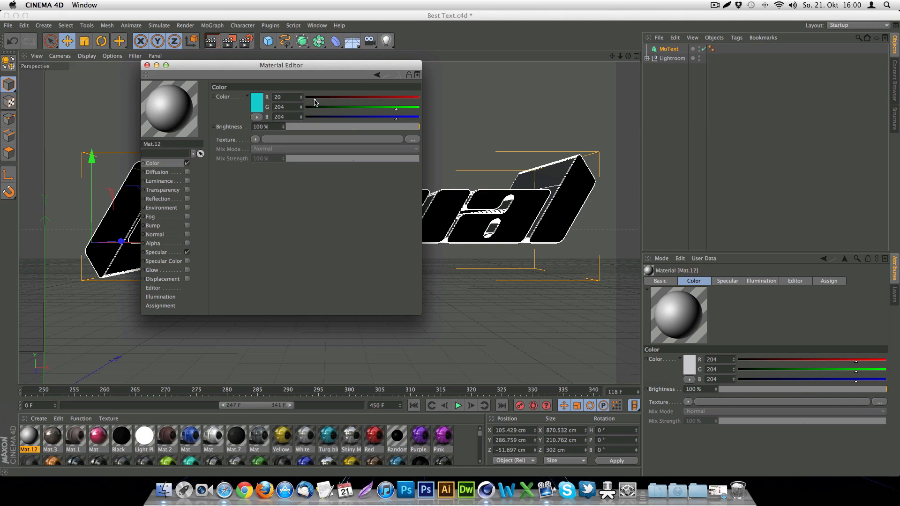
Step: Set the material's base colour to a dark warm grey (51, 48, 44)
drag(395, 116, 313, 116)
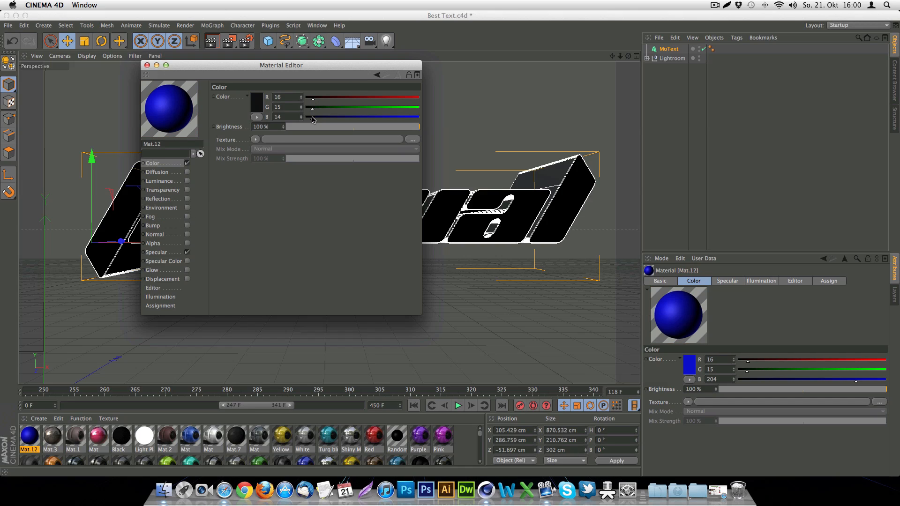
drag(311, 107, 321, 106)
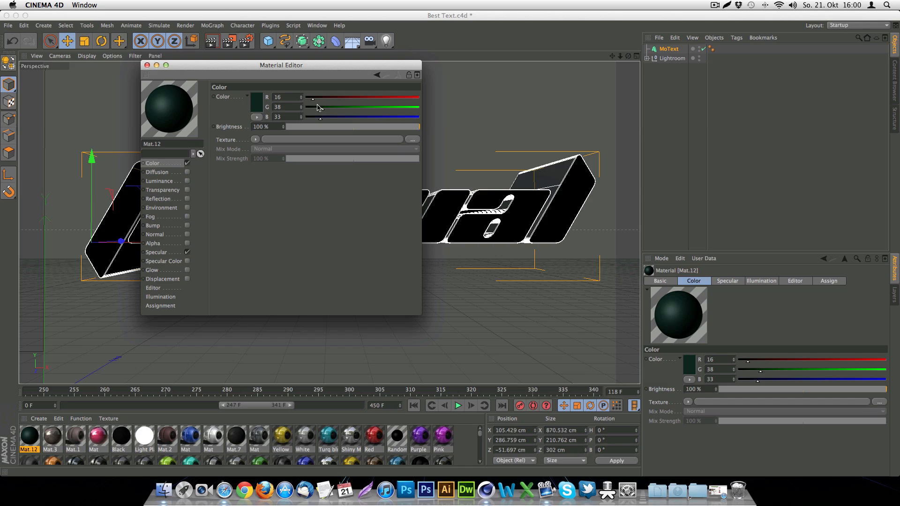
drag(311, 97, 321, 97)
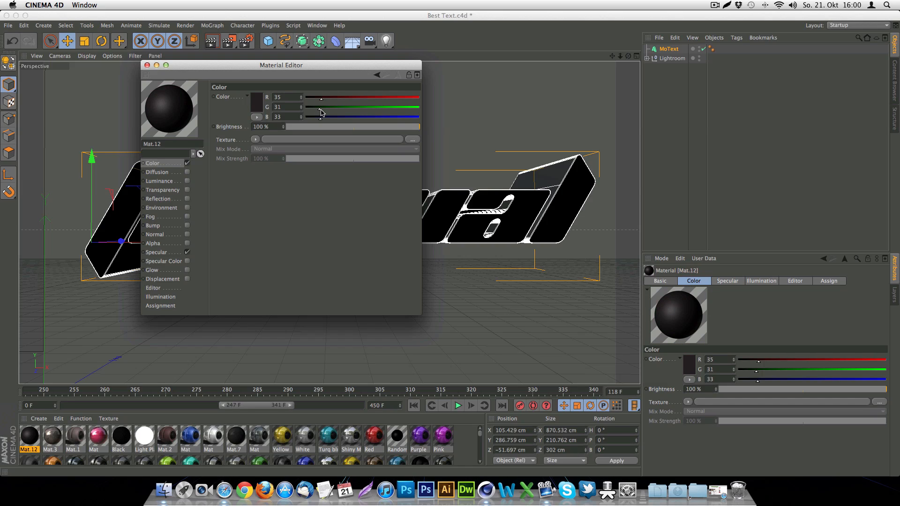
click(257, 97)
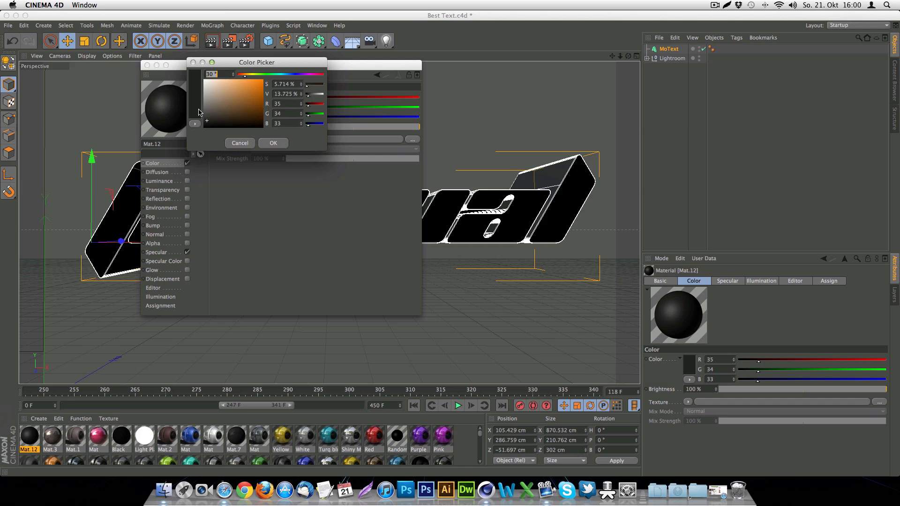
click(252, 109)
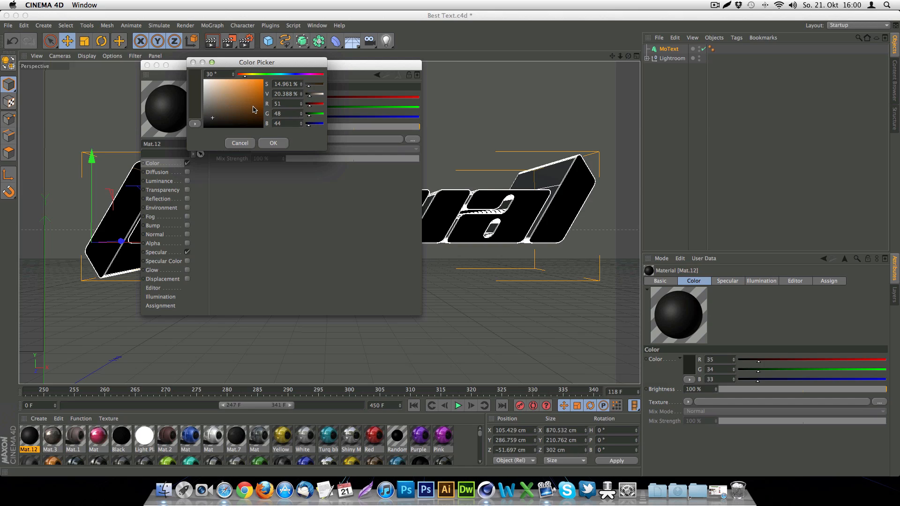
click(273, 142)
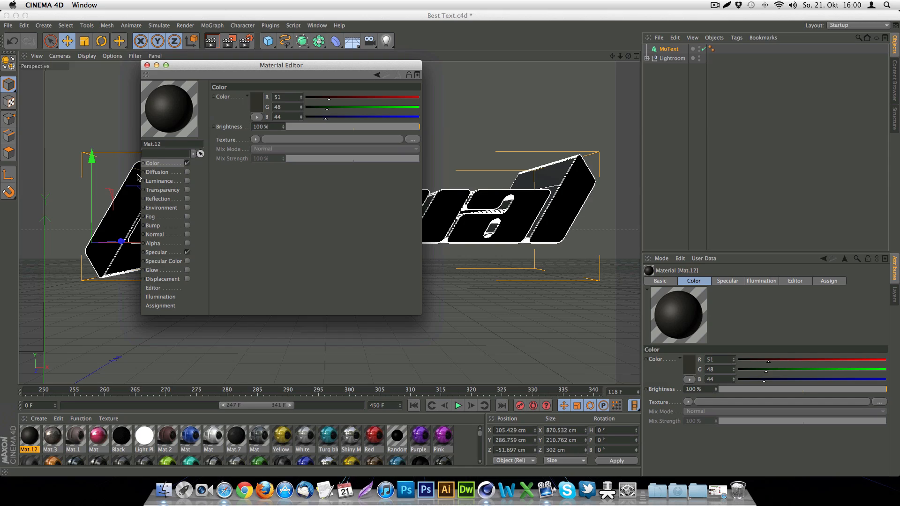
Step: Enable Reflection with a warm grey tint (71/65/60) at 35% strength
click(160, 198)
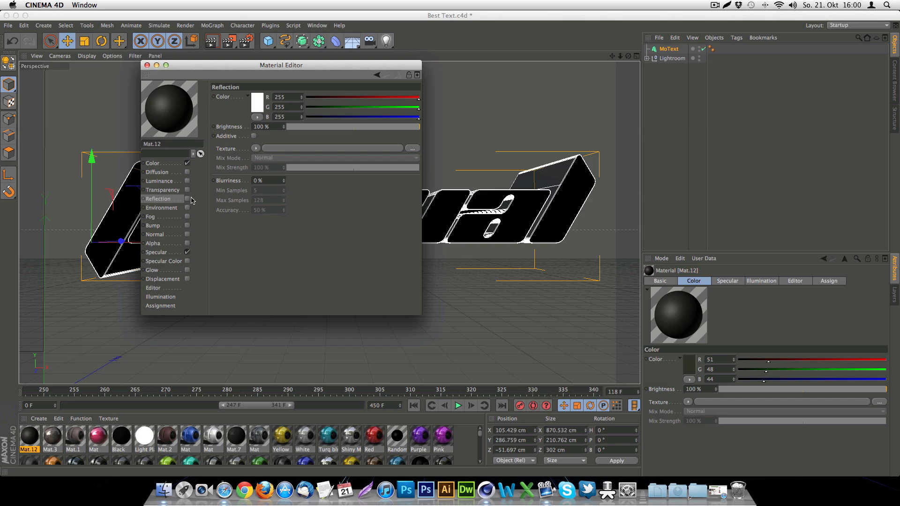
drag(419, 126, 338, 127)
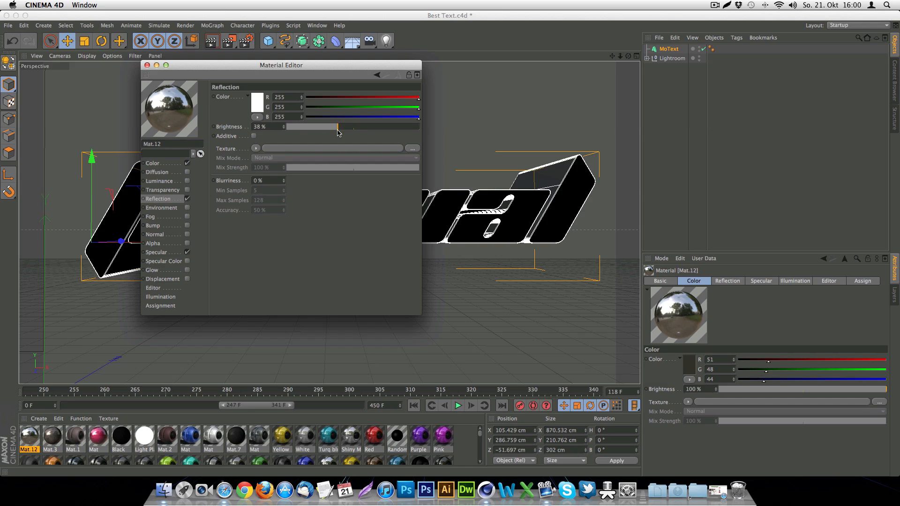
drag(338, 129, 330, 130)
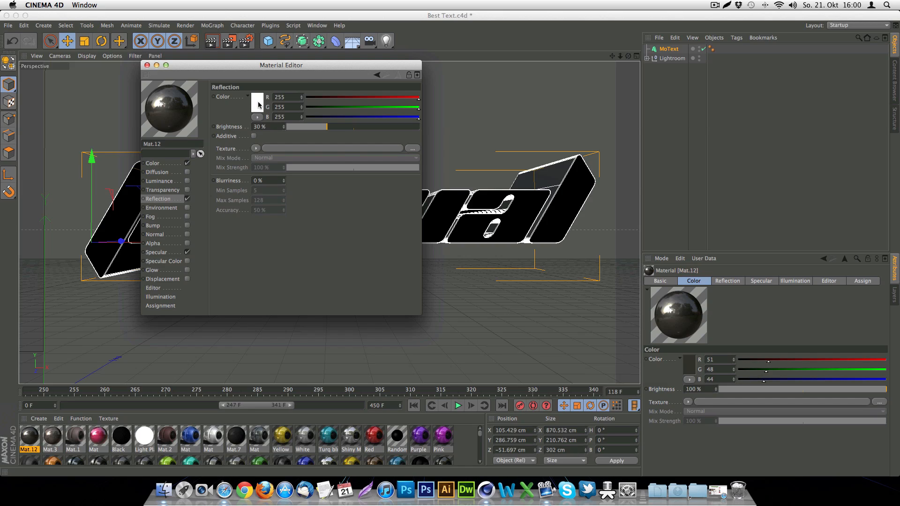
click(257, 102)
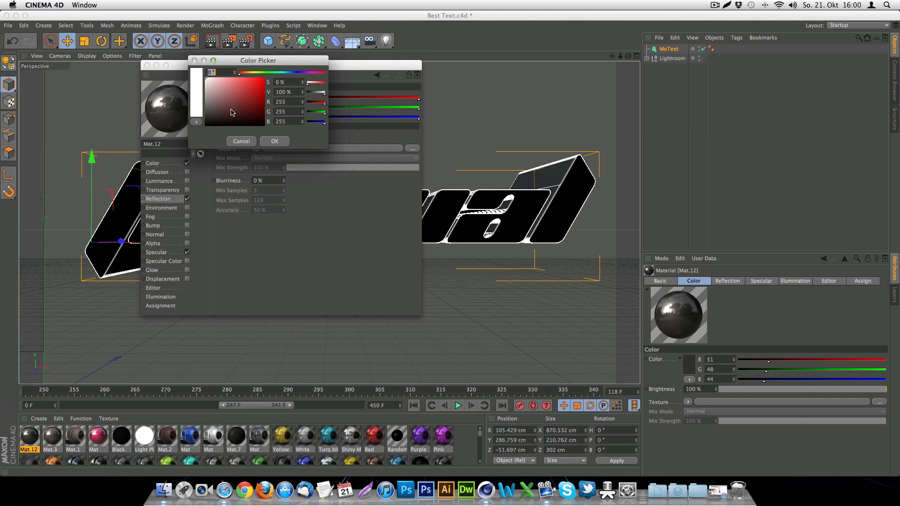
click(216, 114)
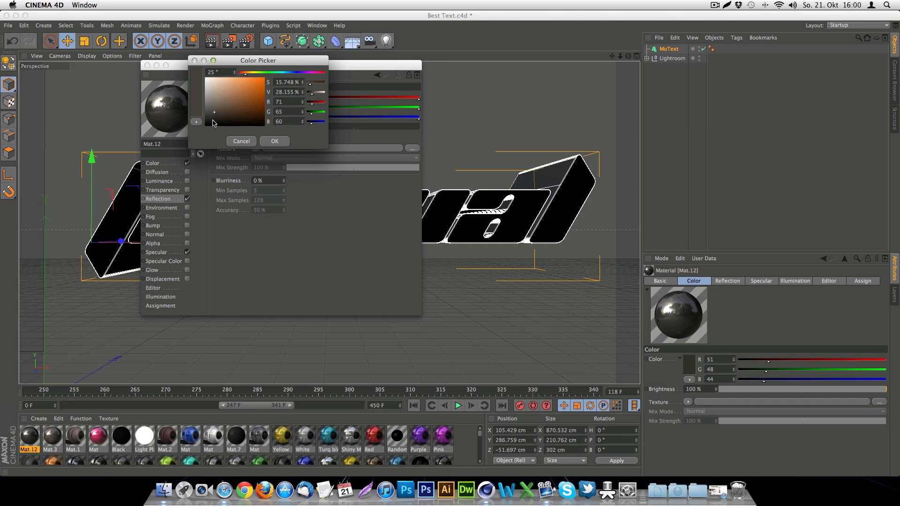
click(273, 140)
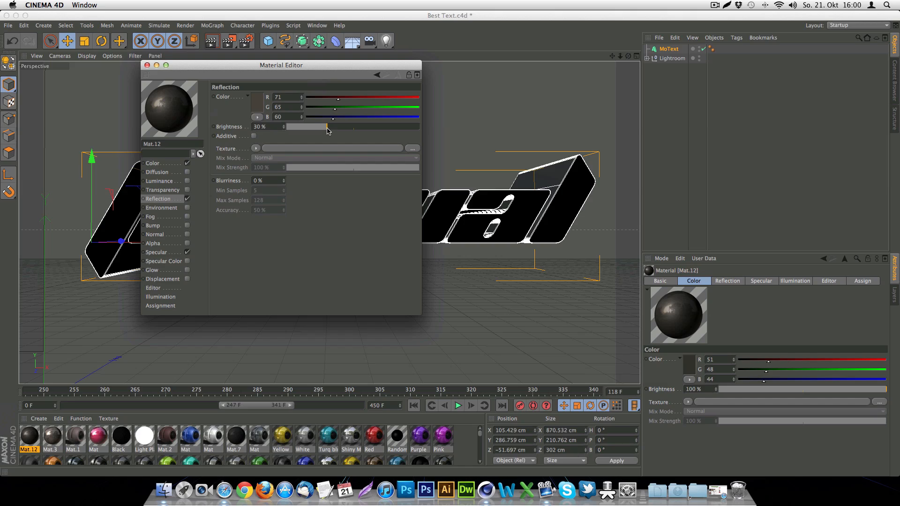
drag(327, 127, 337, 127)
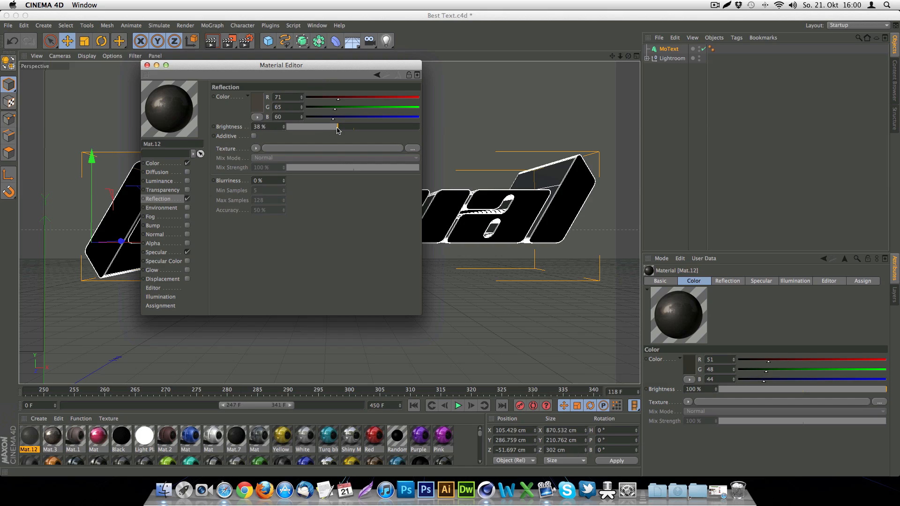
drag(337, 127, 334, 127)
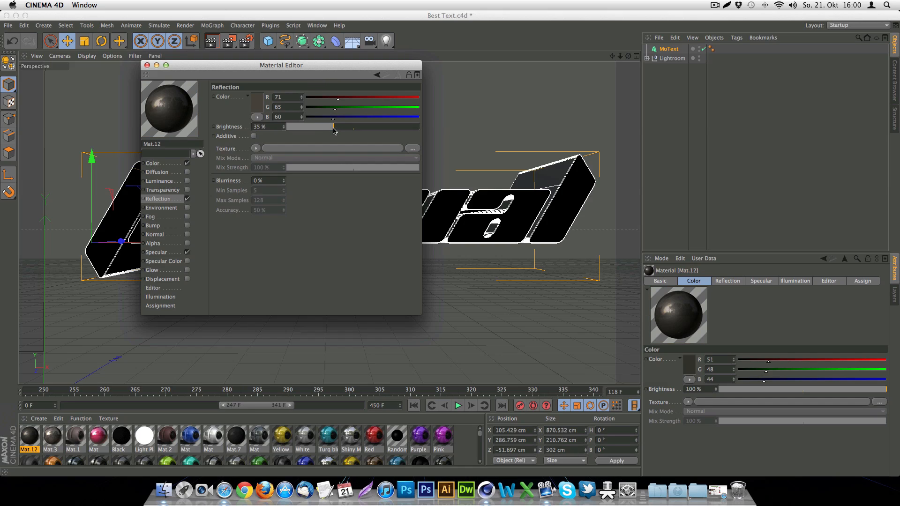
mouse_move(176, 264)
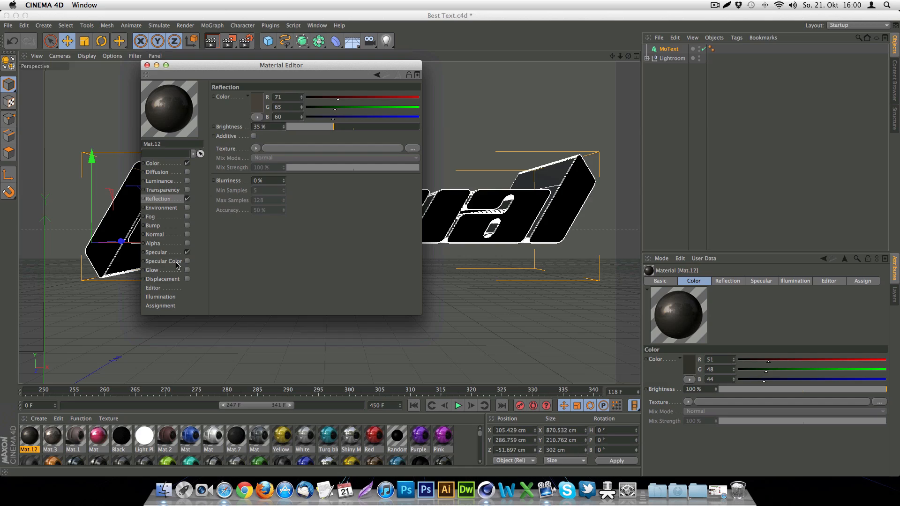
Step: Set the Specular mode to Colored highlights
click(157, 252)
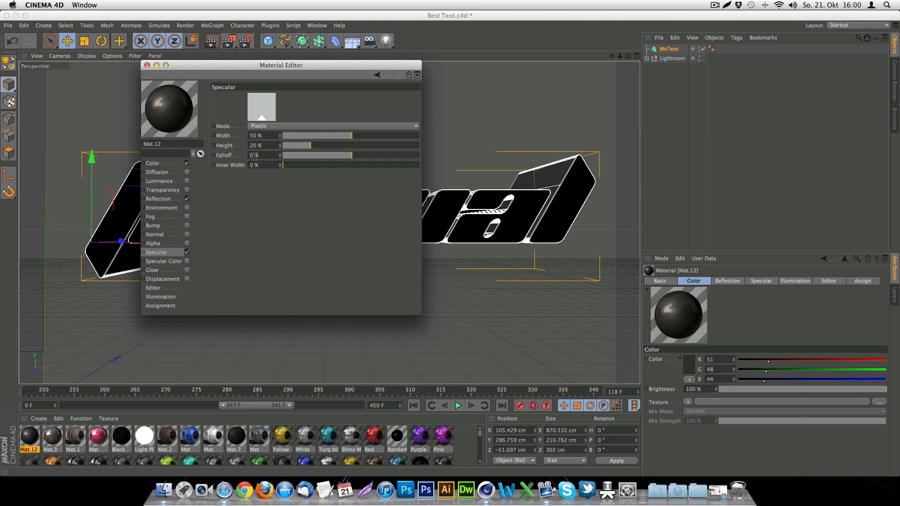
click(333, 125)
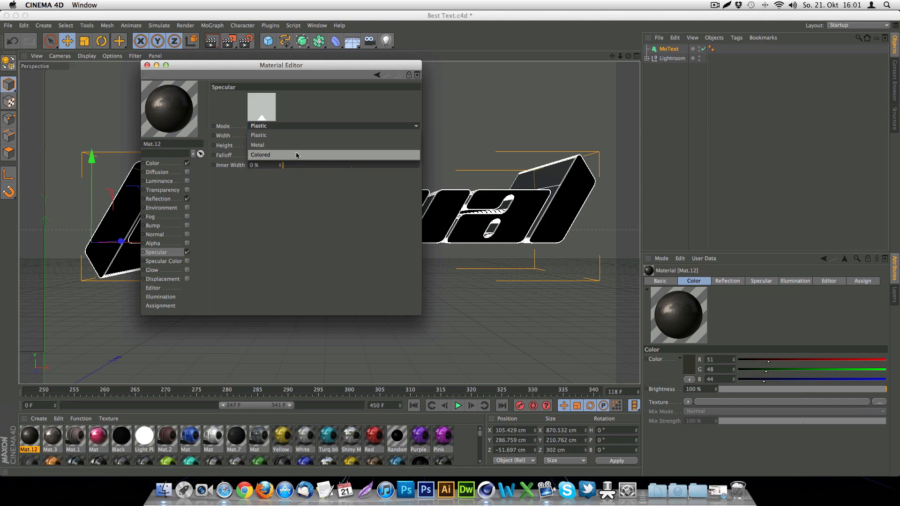
click(259, 154)
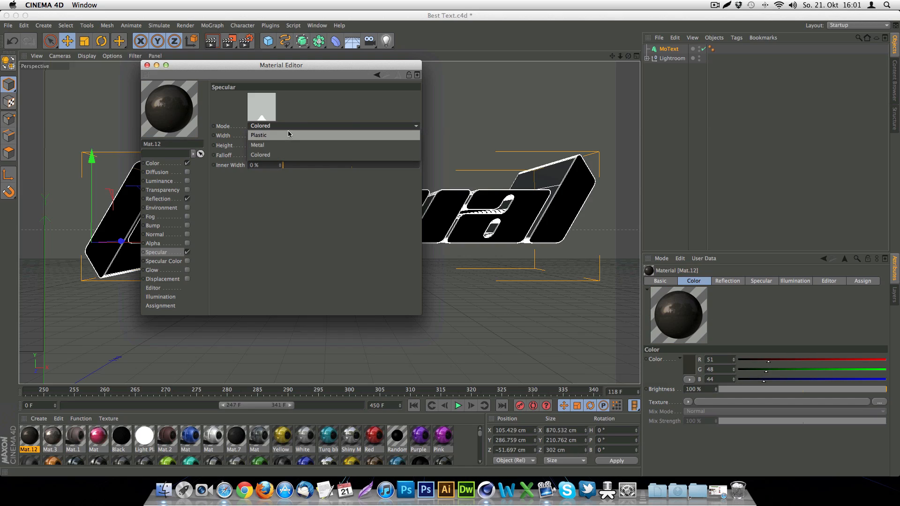
click(260, 154)
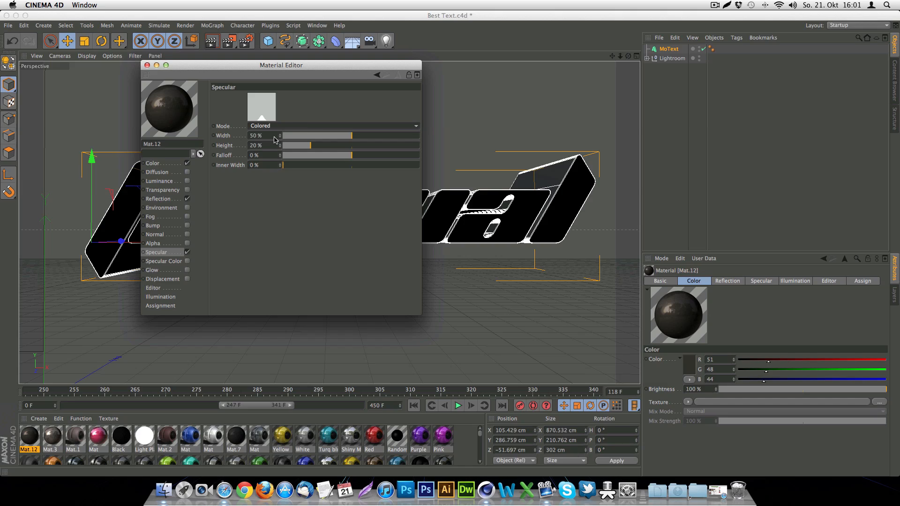
mouse_move(165, 168)
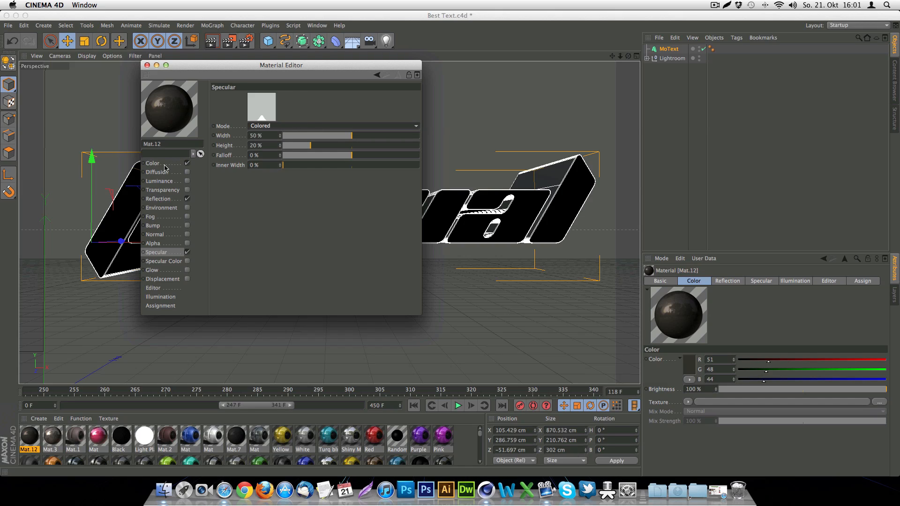
click(152, 163)
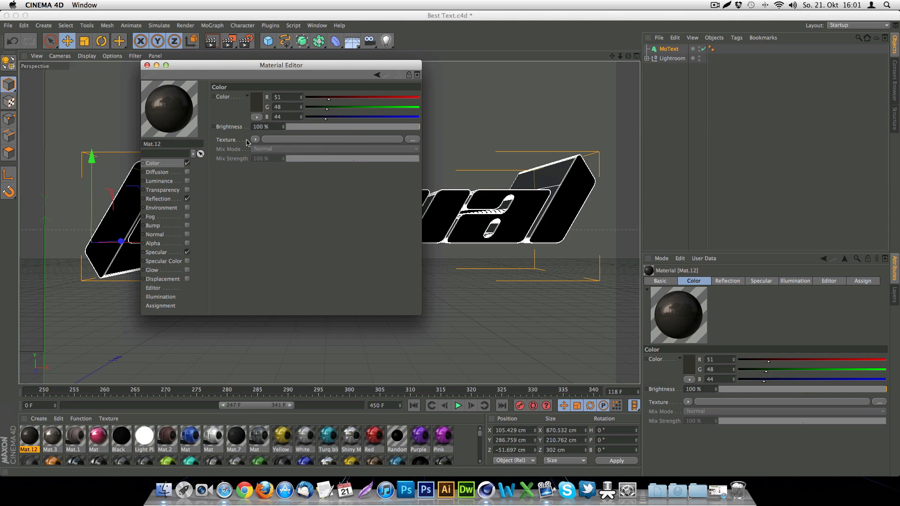
Step: Load Grunge_02.jpg into the Color texture slot without copying it into the project
click(412, 139)
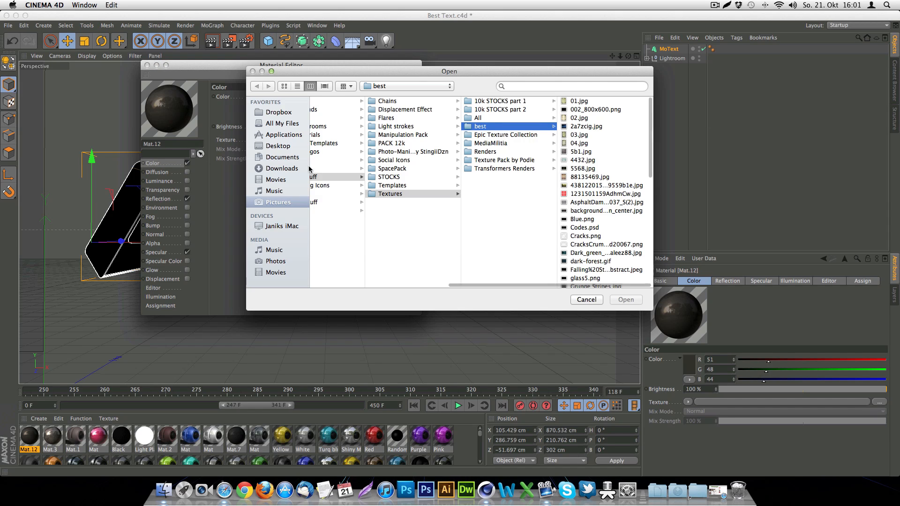
scroll(down, 3)
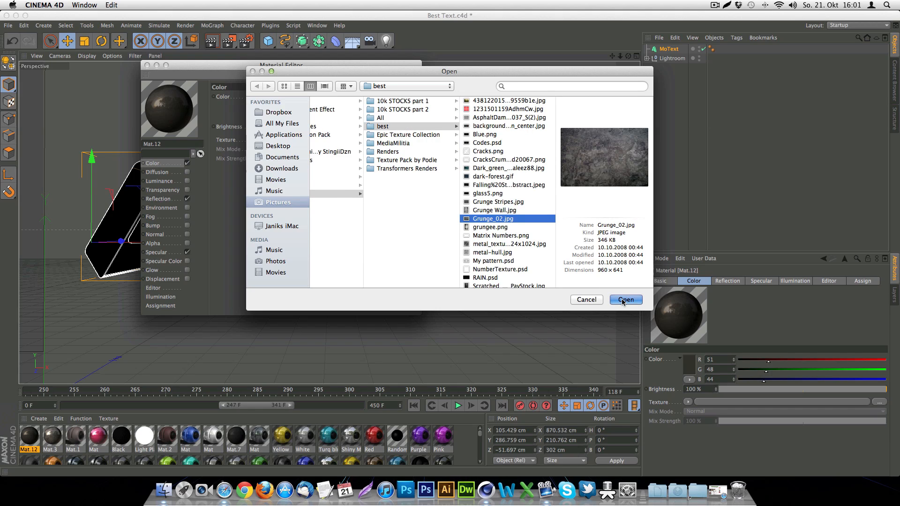
click(625, 300)
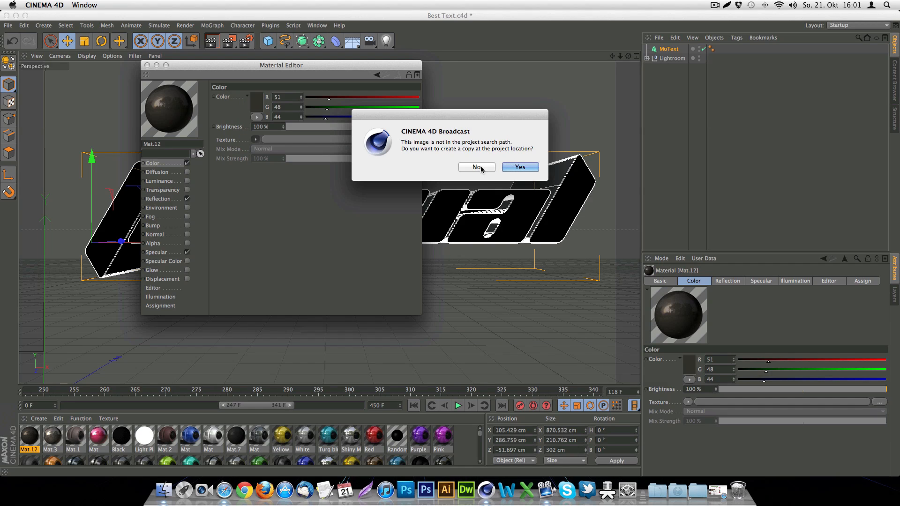
mouse_move(340, 157)
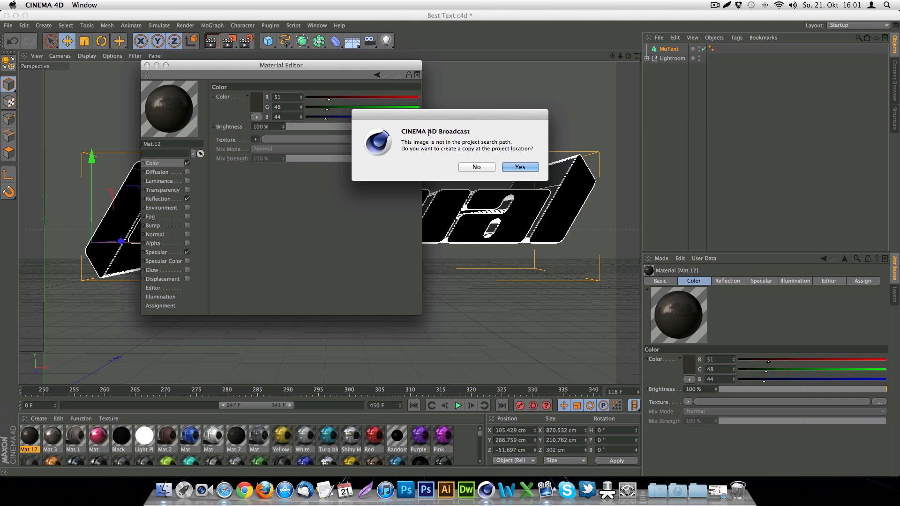
mouse_move(409, 169)
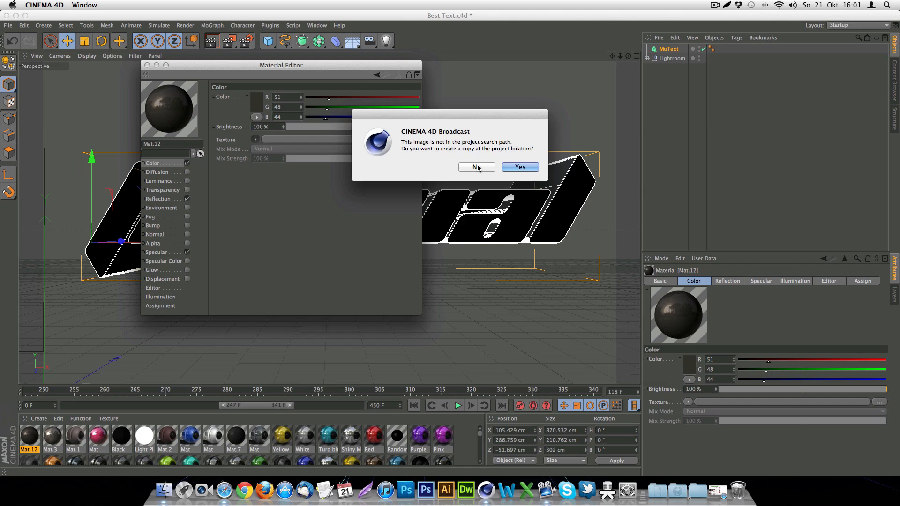
click(474, 167)
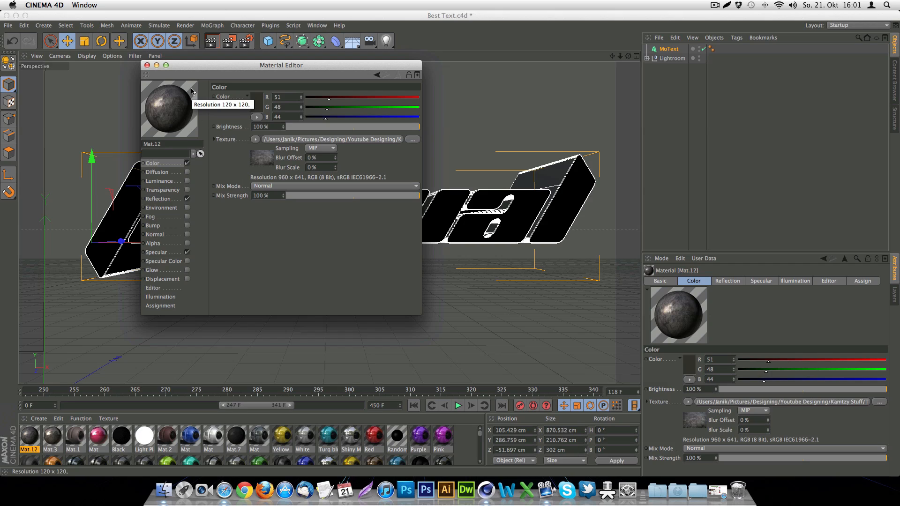
mouse_move(157, 163)
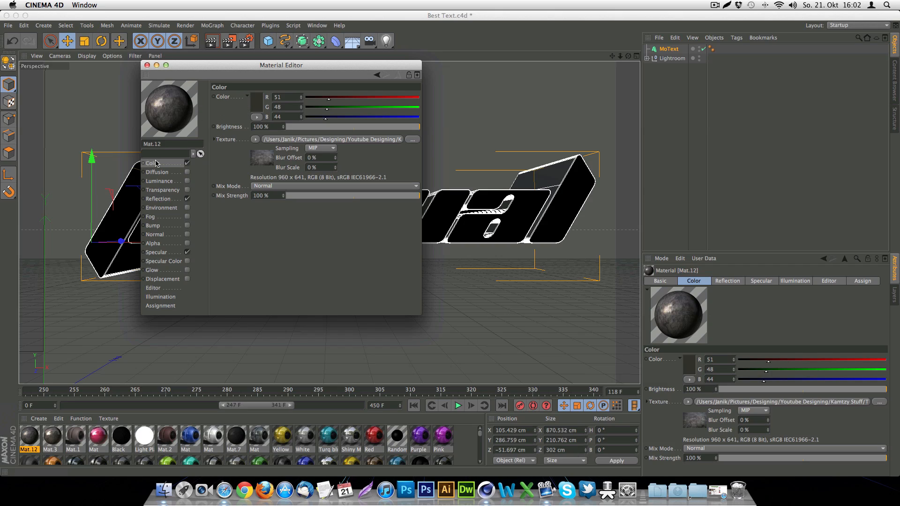
Step: Apply Mat.12 to the MoText and render a test on black, dismissing the texture warning
click(147, 64)
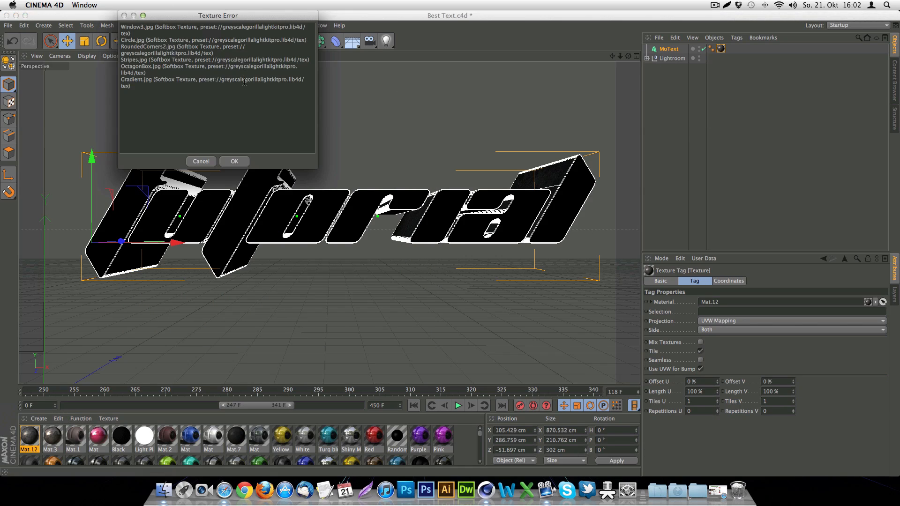
click(233, 161)
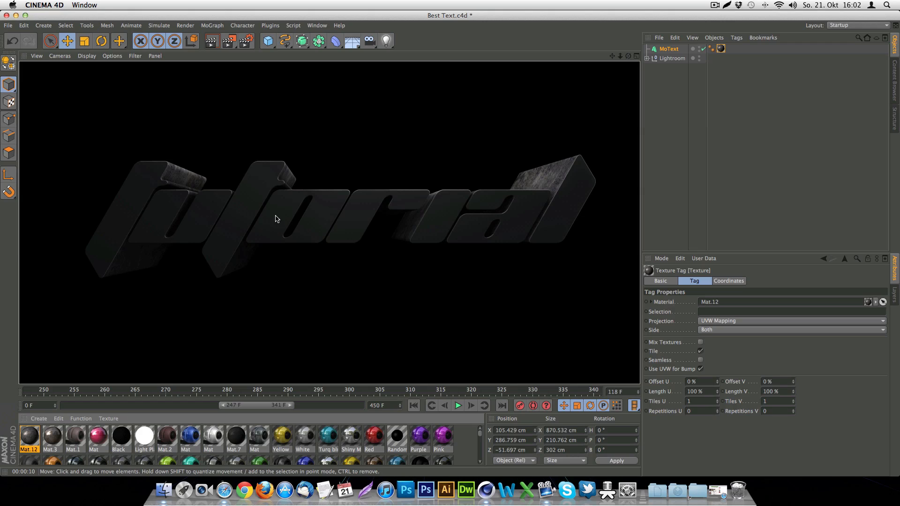
mouse_move(202, 284)
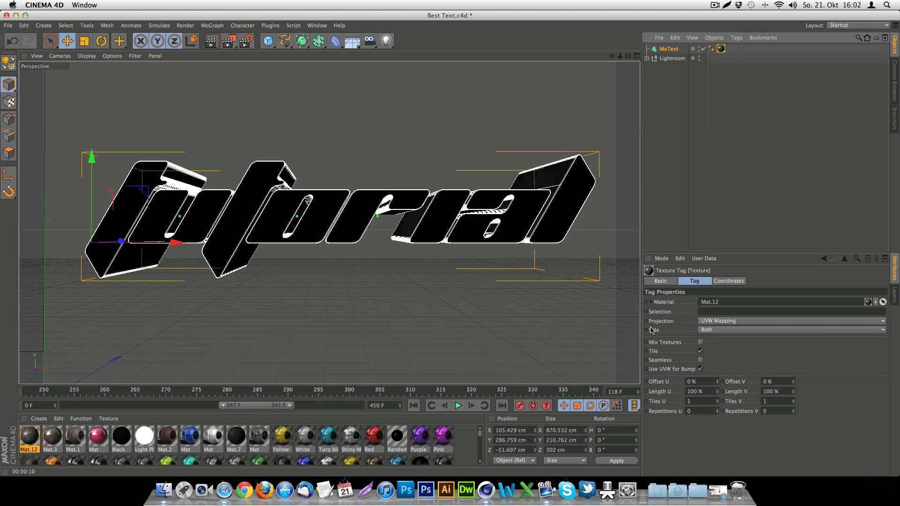
Step: Set the texture tag's projection to Cubic and render again
click(792, 321)
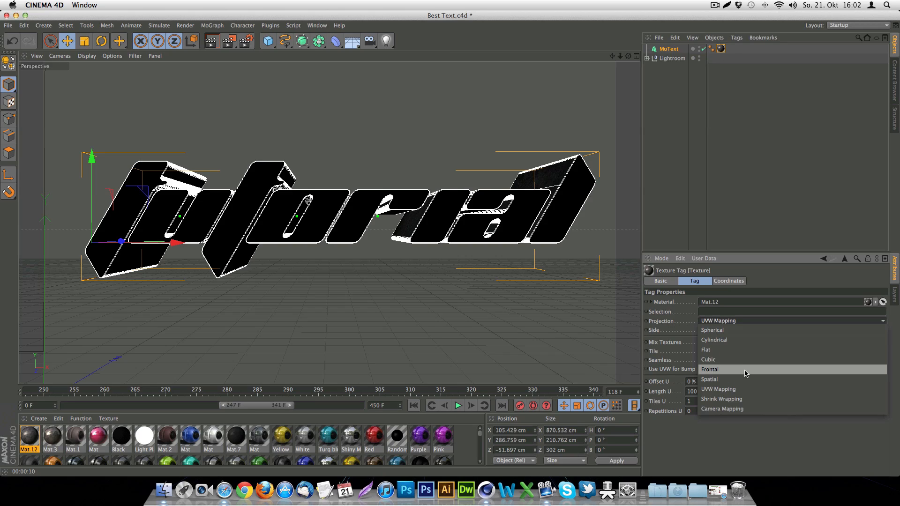
click(708, 359)
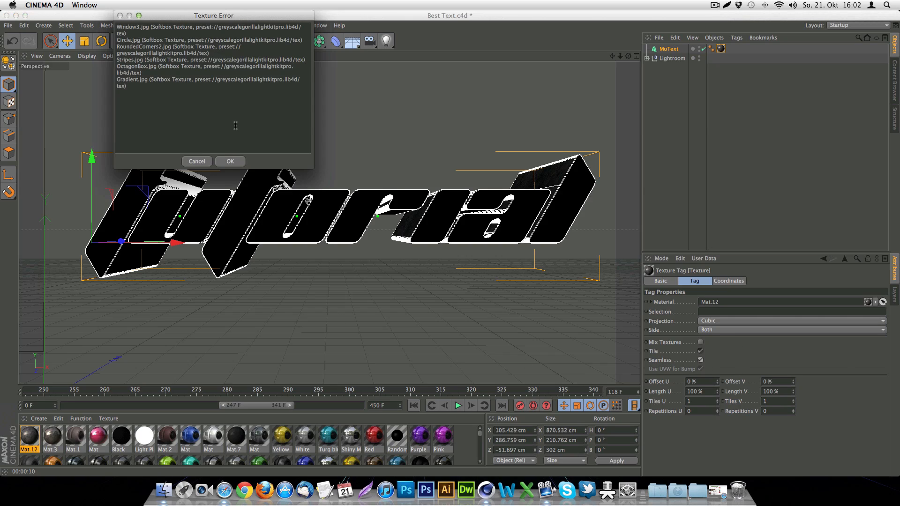
click(230, 162)
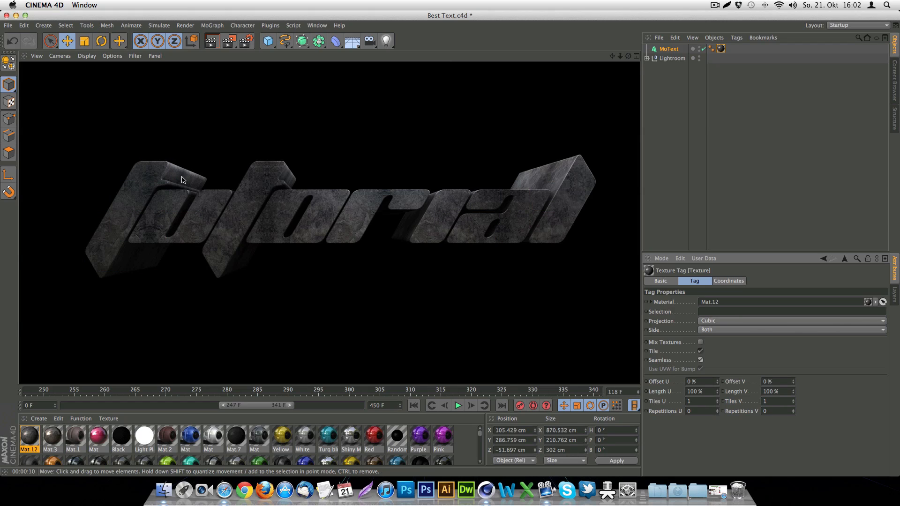
mouse_move(196, 182)
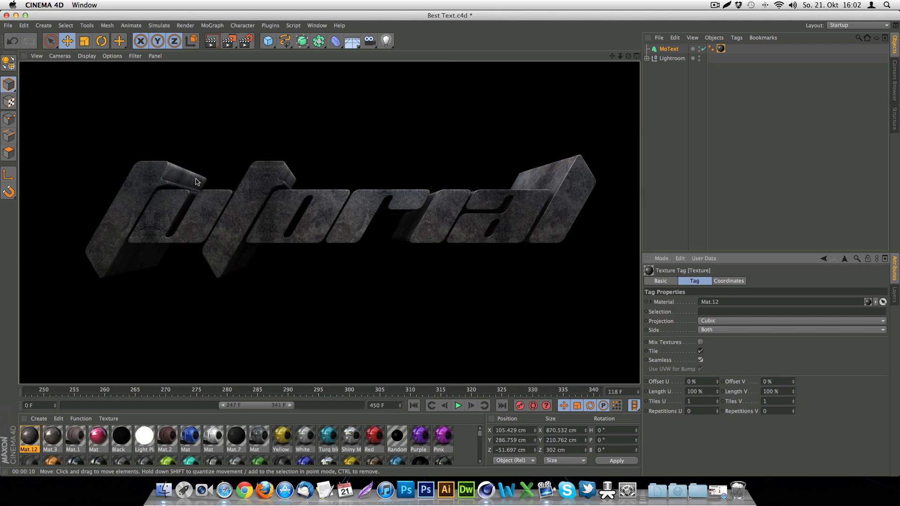
mouse_move(551, 175)
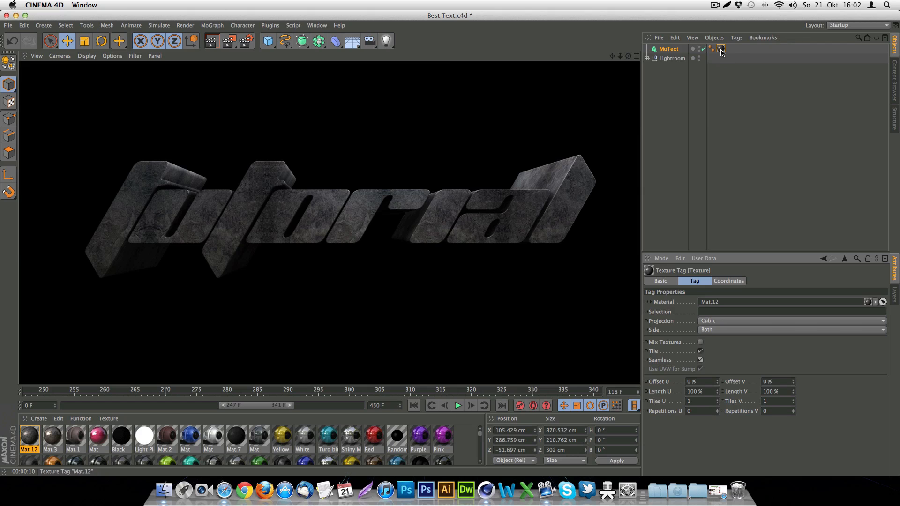
Step: Duplicate the MoText's texture tag and give the copy Cubic projection
click(668, 49)
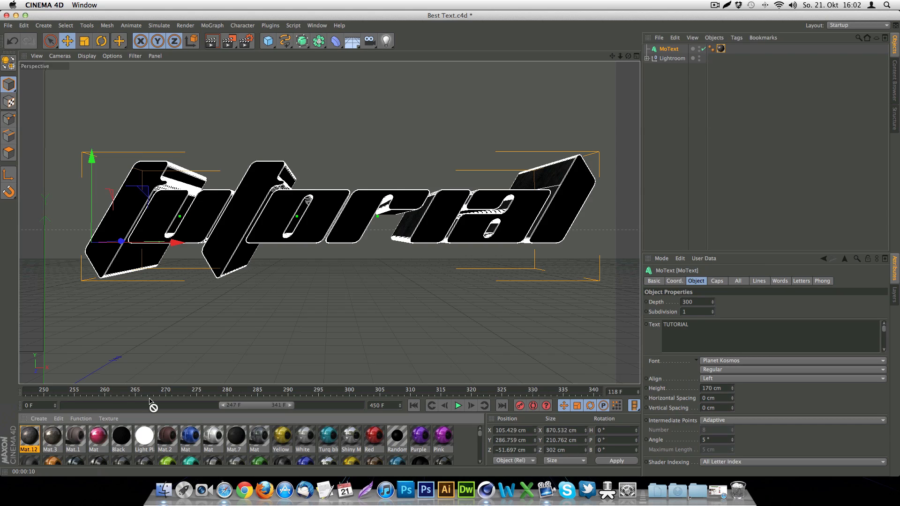
click(729, 48)
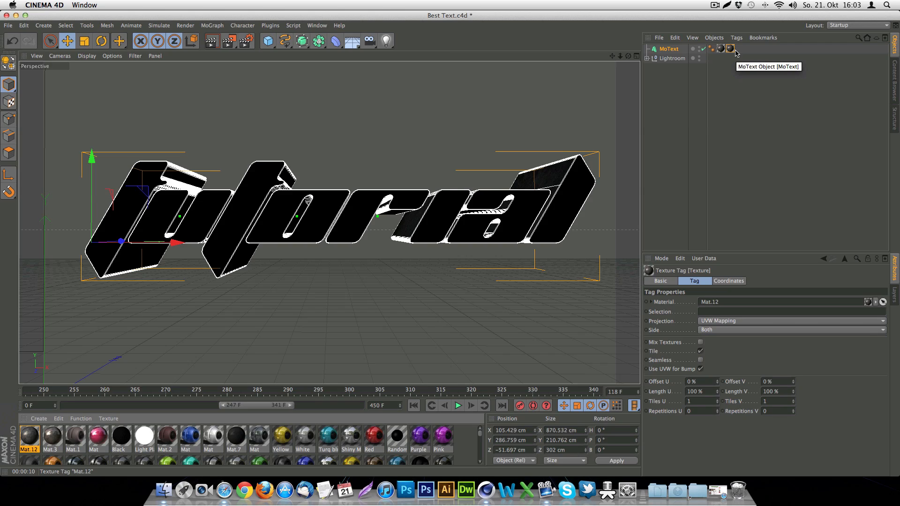
mouse_move(734, 54)
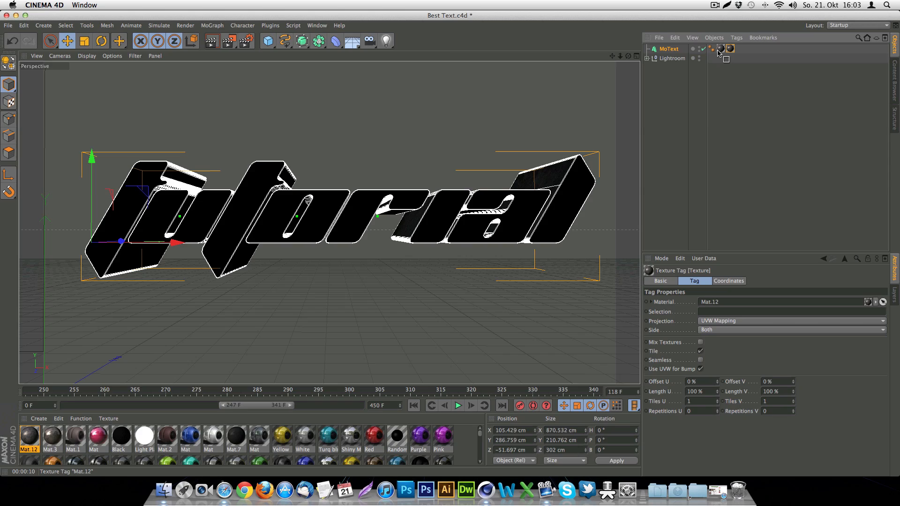
click(792, 320)
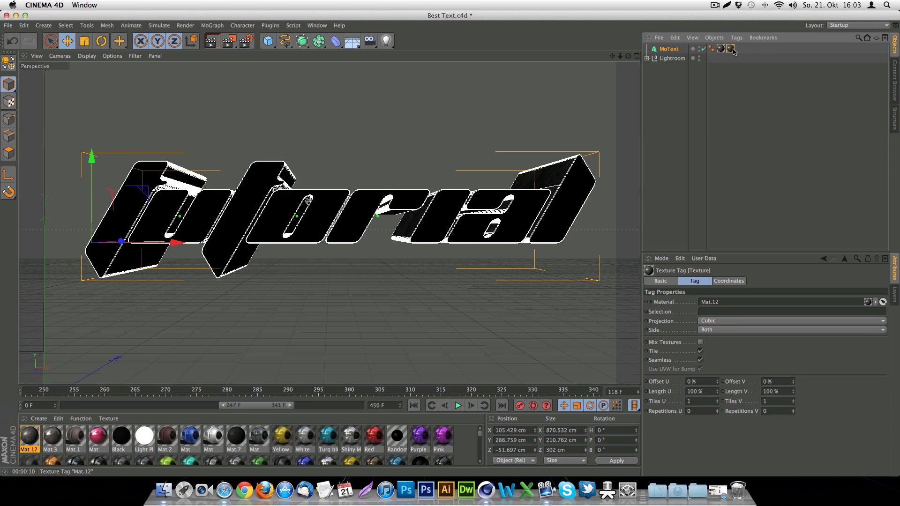
mouse_move(731, 49)
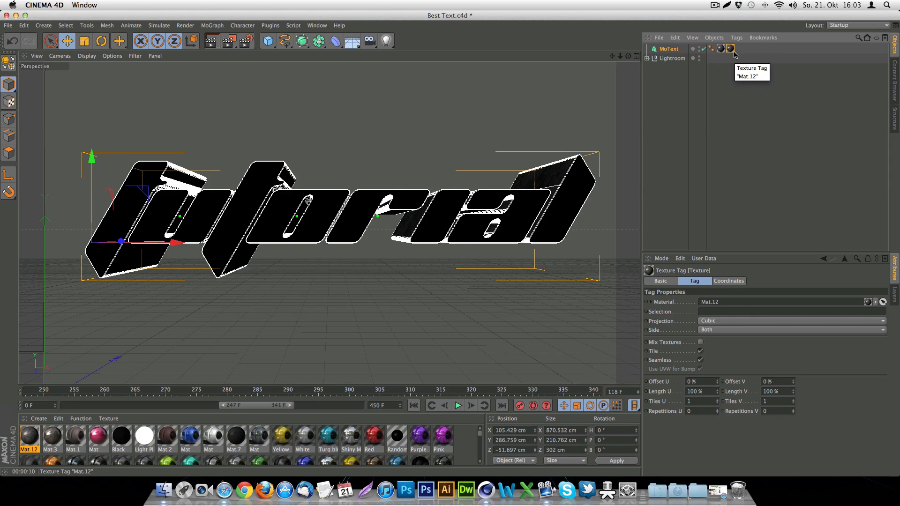
click(792, 321)
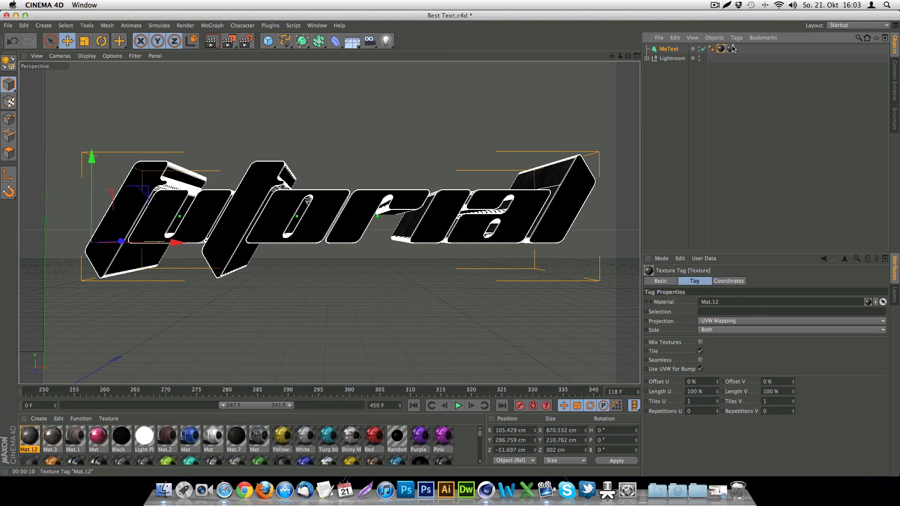
Step: Restrict the copied tag to the C1 front caps selection
click(791, 321)
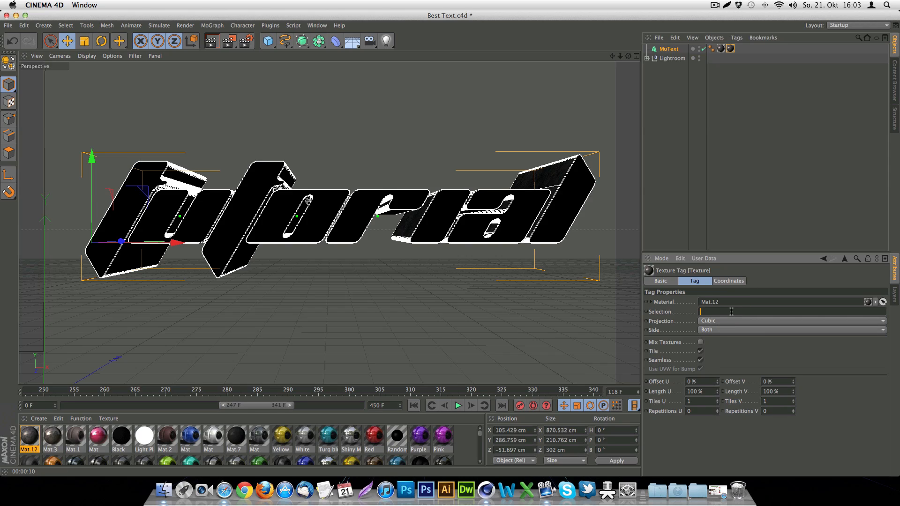
text(C1)
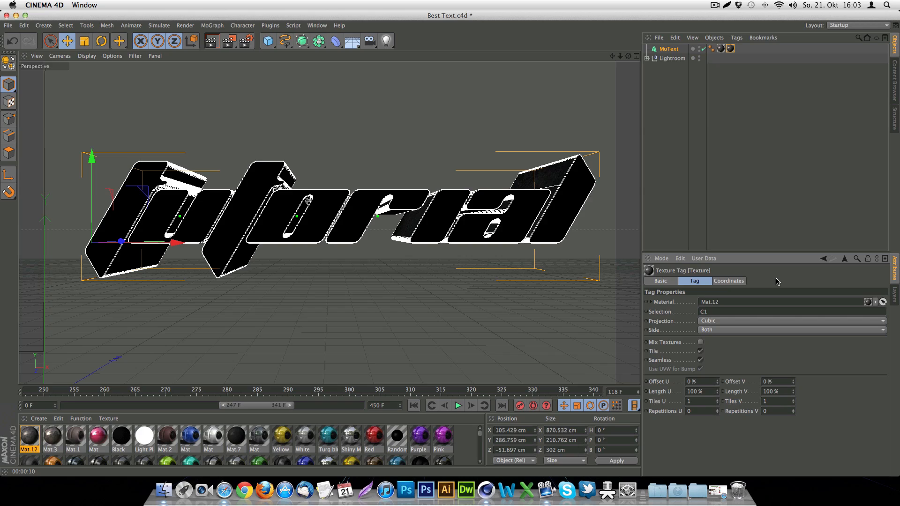
click(729, 48)
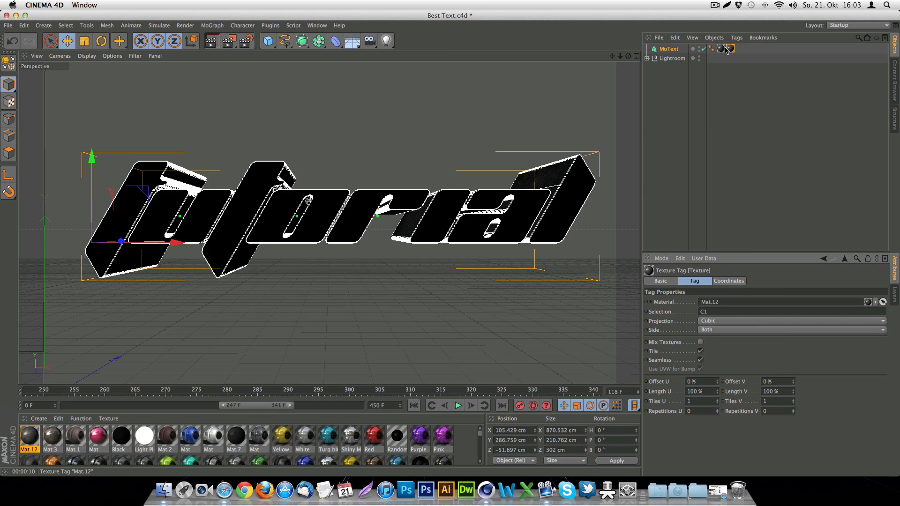
click(724, 48)
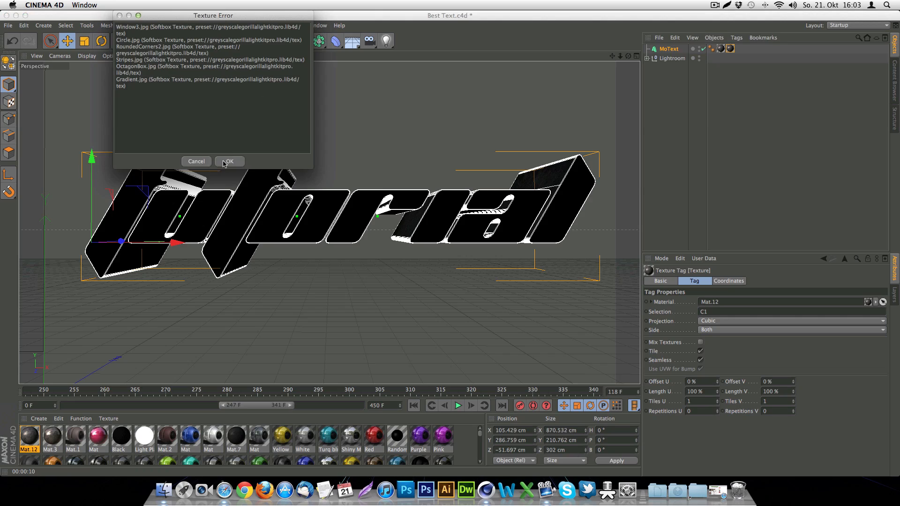
Step: Dismiss the texture warning and render the final concrete text on black
click(228, 161)
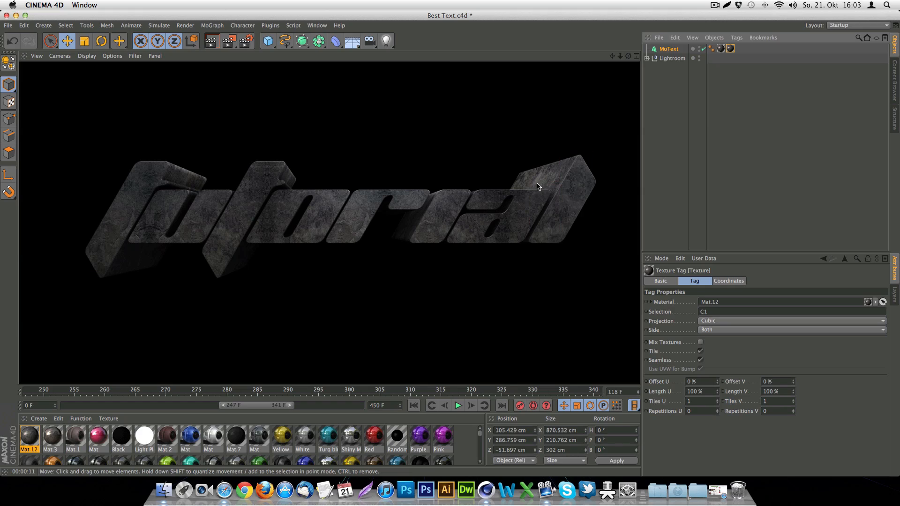
mouse_move(480, 297)
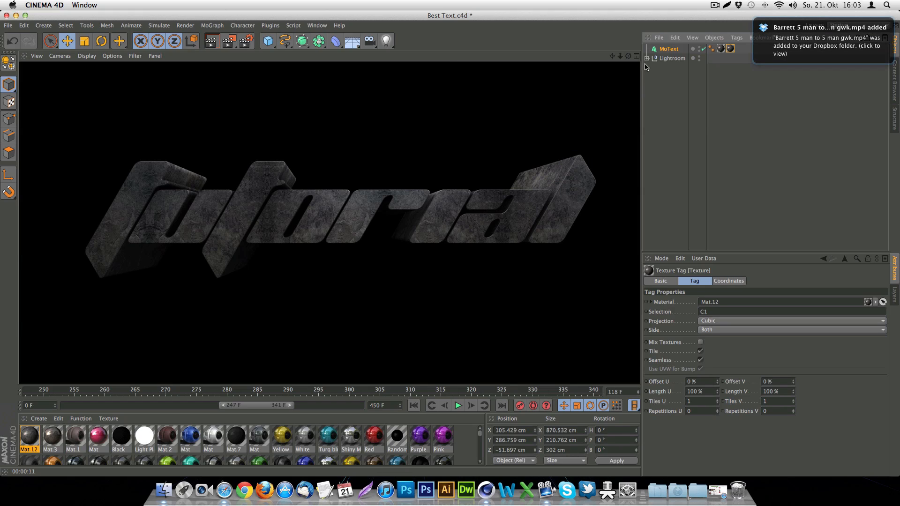
mouse_move(500, 298)
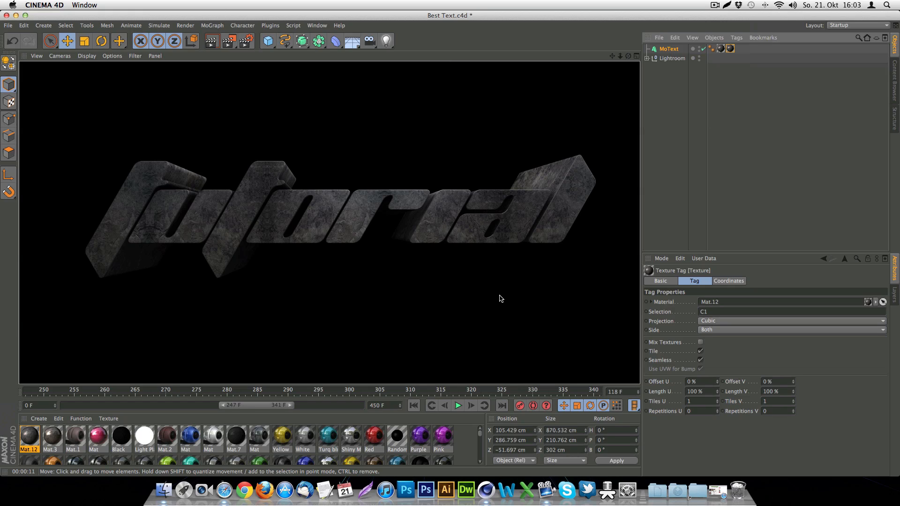
mouse_move(504, 276)
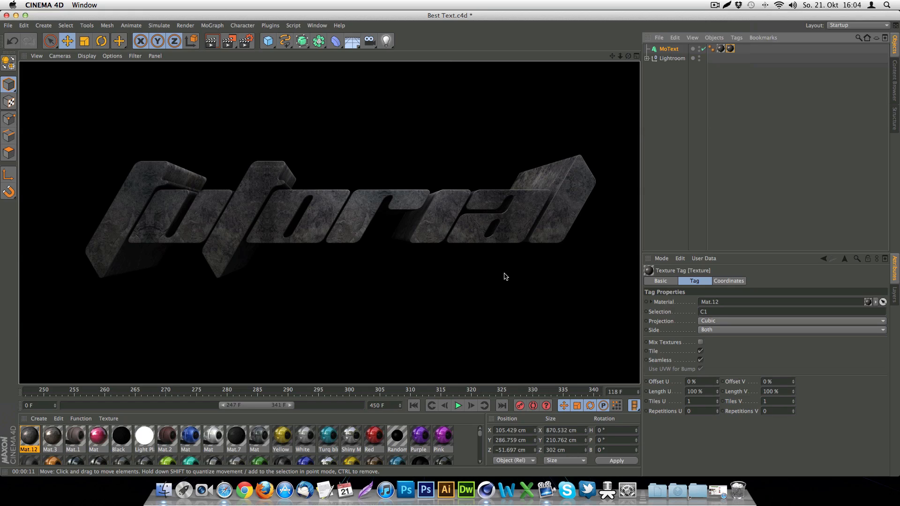
mouse_move(473, 201)
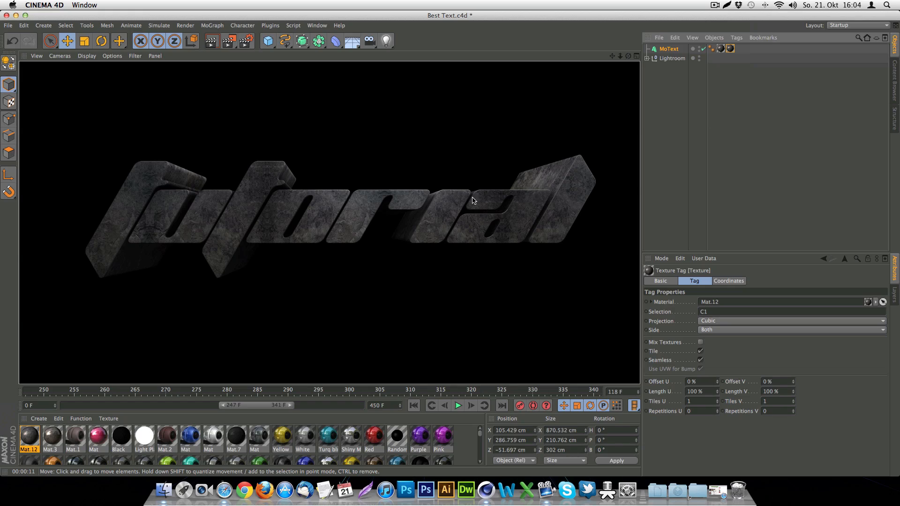
mouse_move(187, 188)
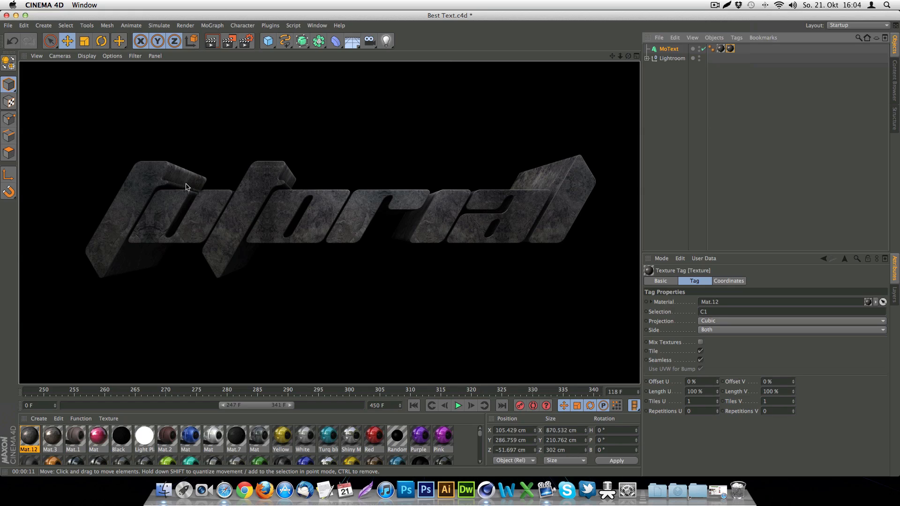